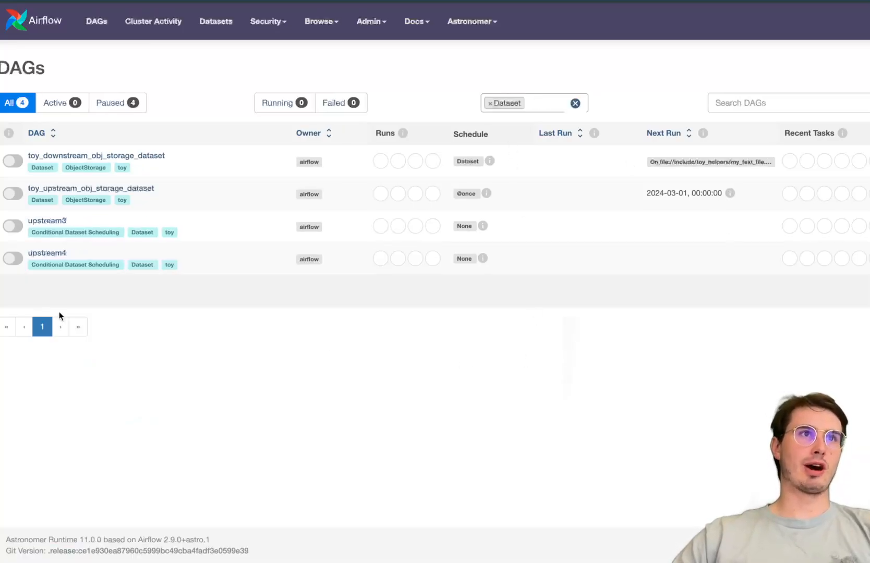
{"action": "mouse_move", "coordinate": [391, 395]}
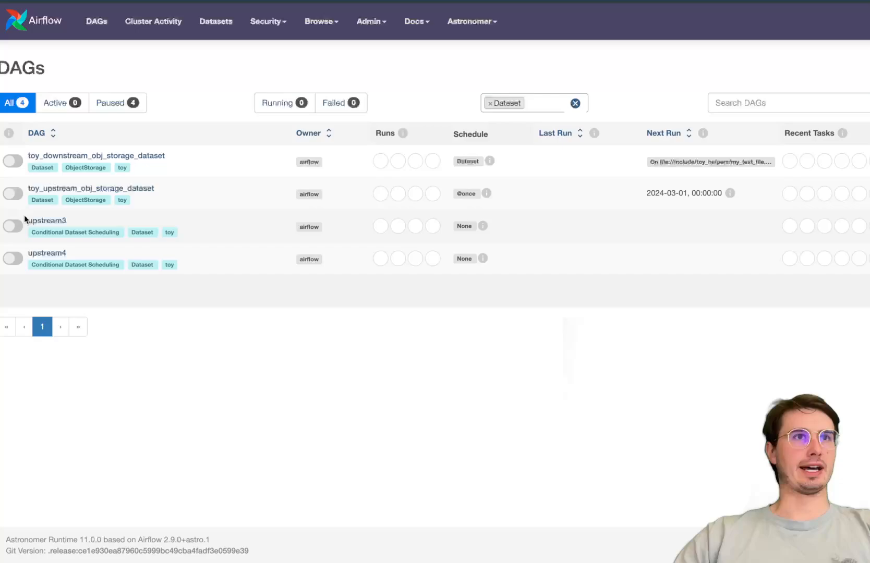
{"action": "mouse_move", "coordinate": [90, 188]}
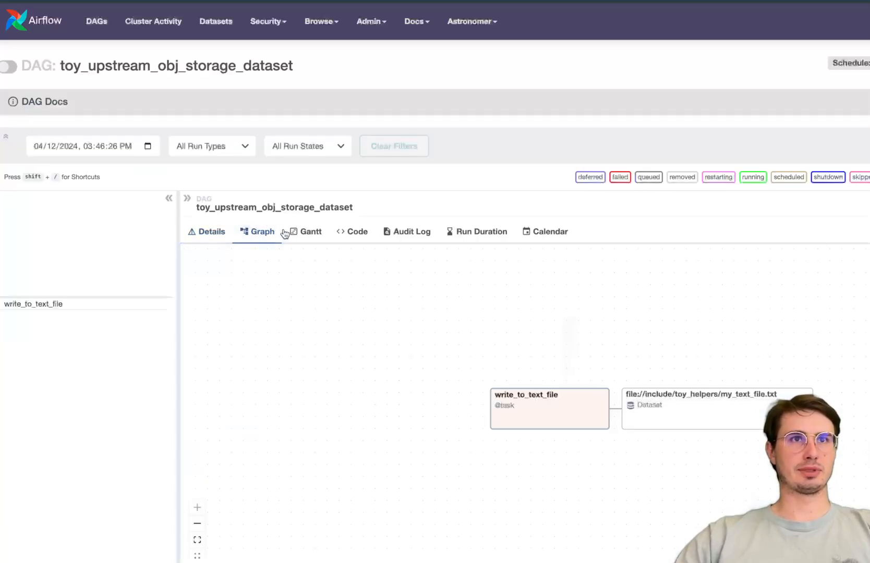
- Scroll through the source code of toy_upstream_obj_storage_dataset
{"action": "left_click", "coordinate": [357, 231]}
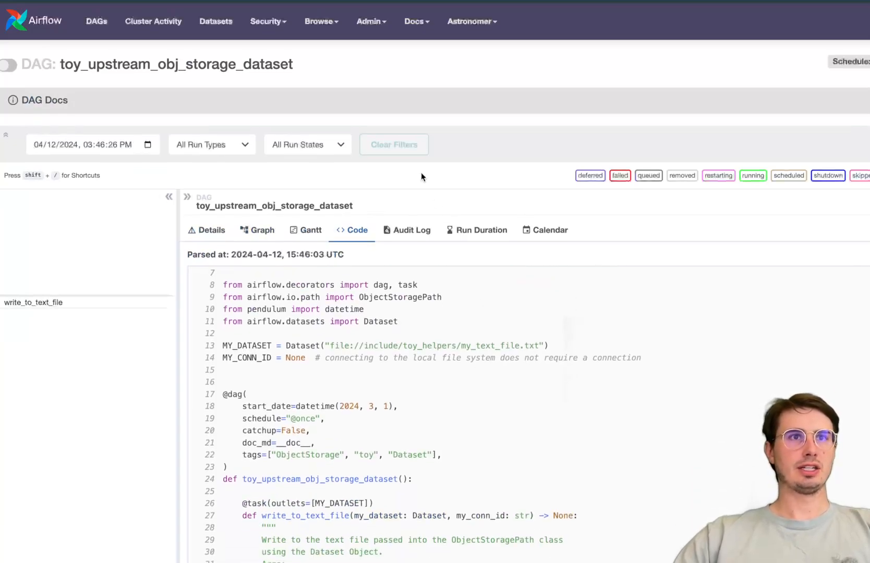
{"action": "scroll", "scroll_direction": "down", "scroll_amount": 3}
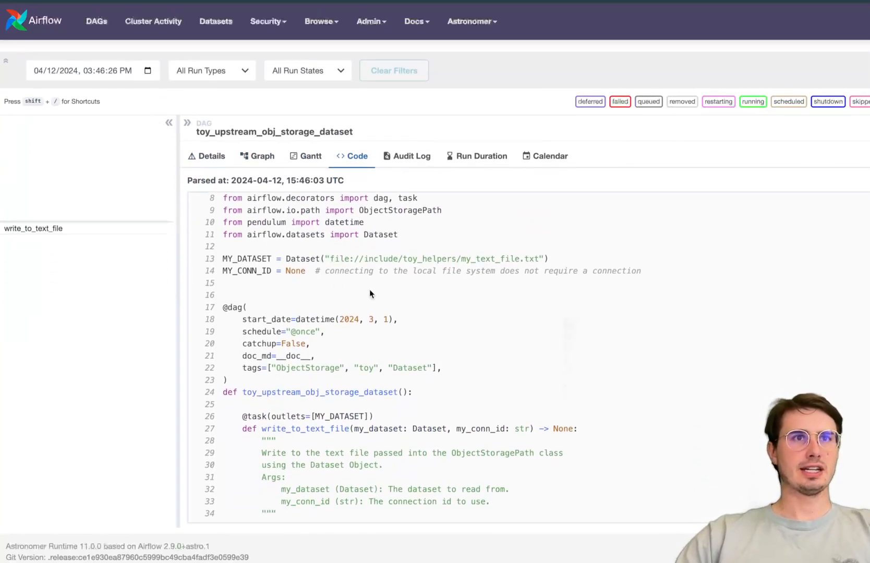
{"action": "scroll", "scroll_direction": "down", "scroll_amount": 3}
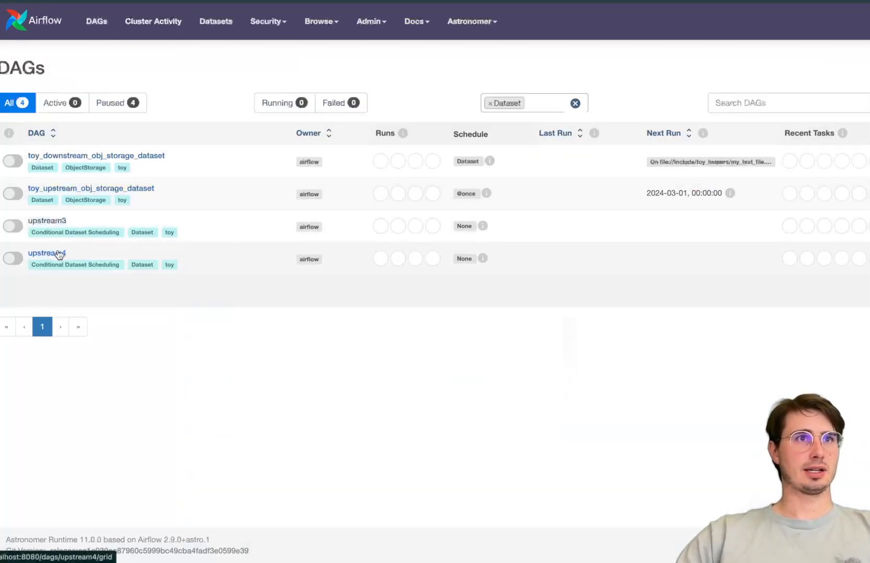
- View upstream4's source code, then list the Conditional Dataset Scheduling DAGs
{"action": "left_click", "coordinate": [46, 253]}
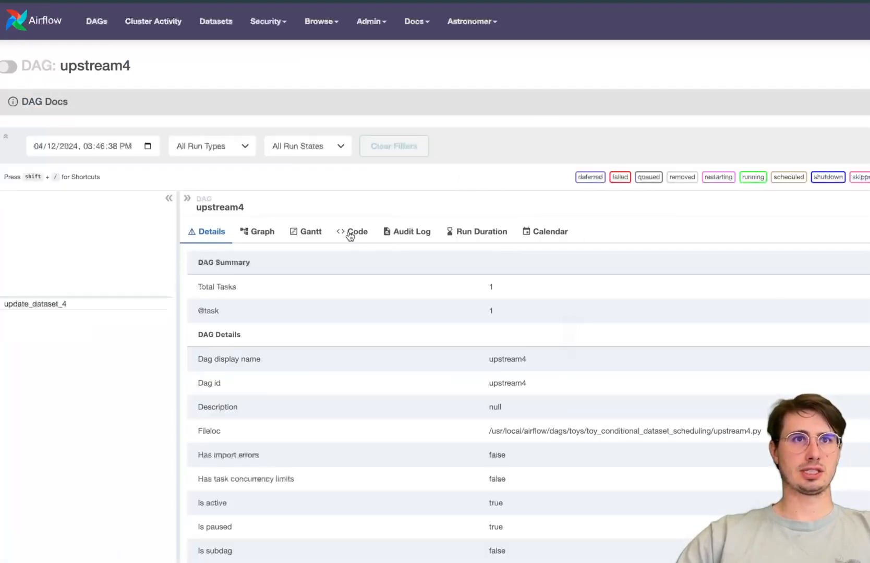
{"action": "left_click", "coordinate": [350, 232]}
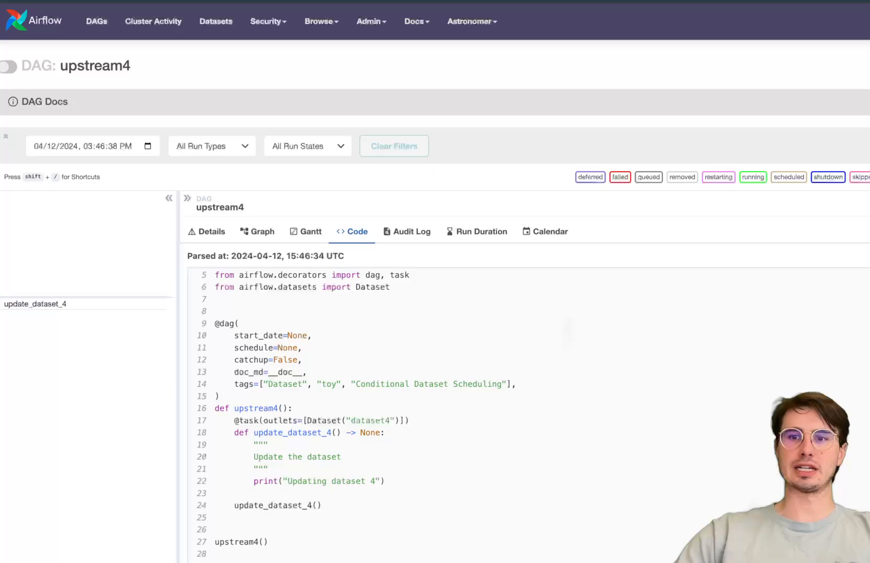
{"action": "left_click", "coordinate": [96, 21]}
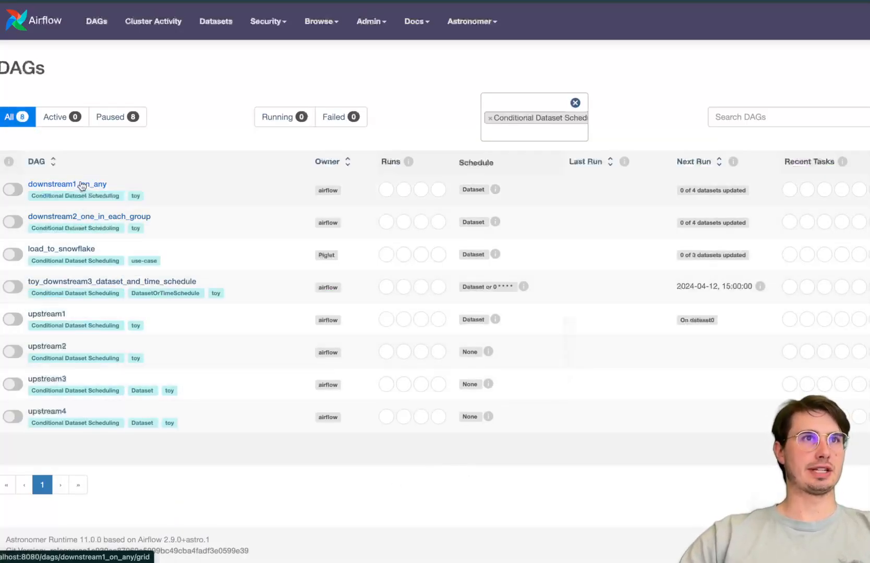
- Read downstream1_on_any's code, scheduled on any of four datasets with OR logic
{"action": "left_click", "coordinate": [68, 183]}
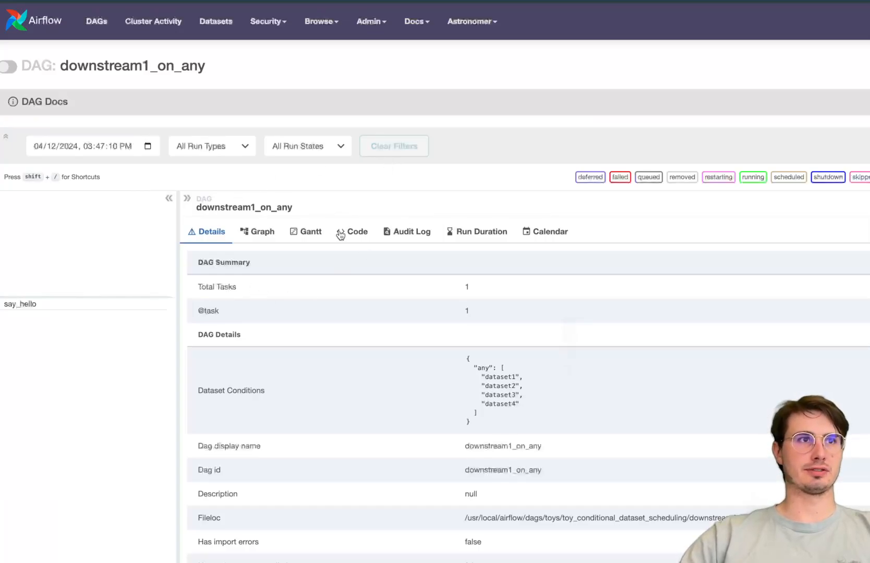
{"action": "left_click", "coordinate": [356, 232]}
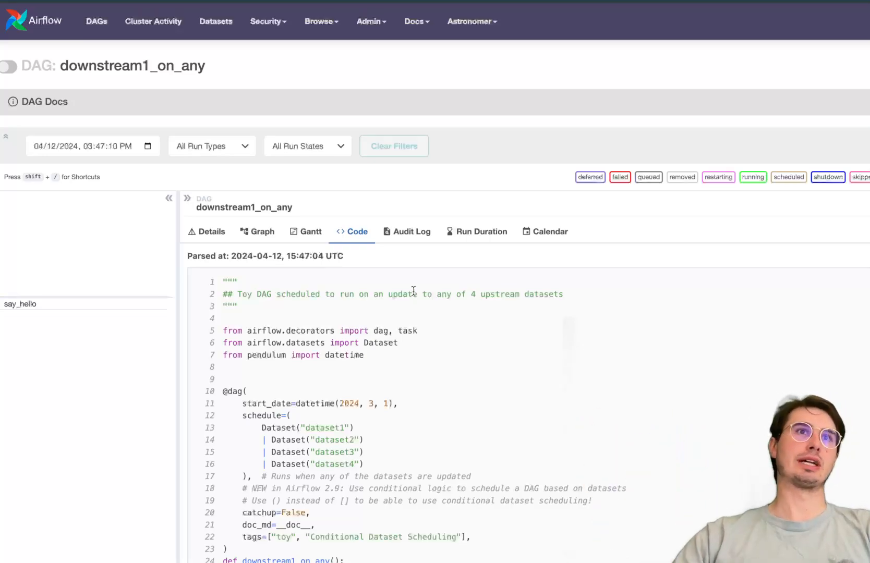
{"action": "scroll", "scroll_direction": "down", "scroll_amount": 3}
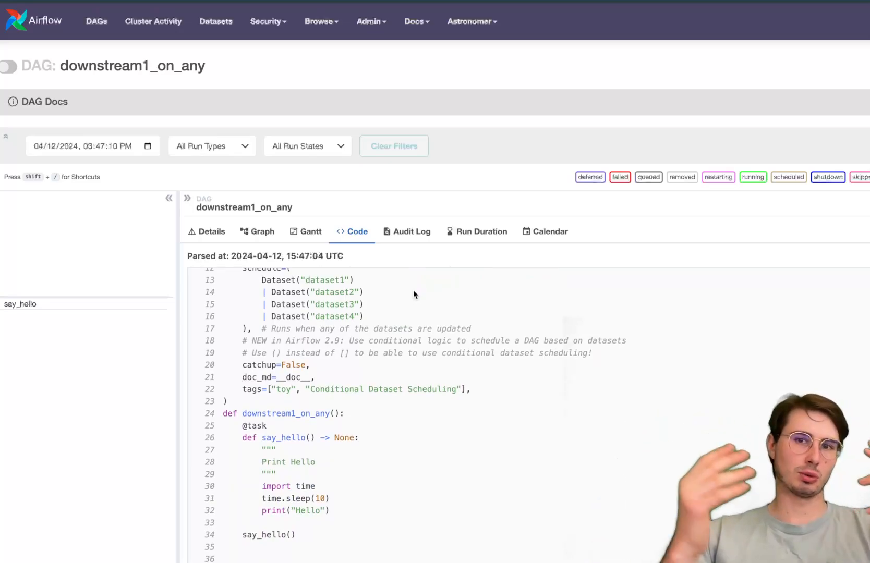
{"action": "mouse_move", "coordinate": [407, 366]}
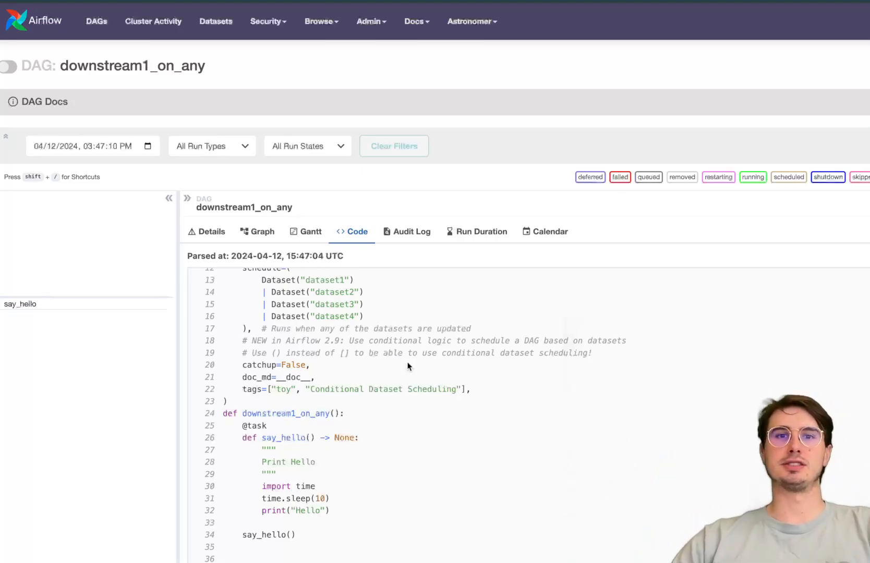
{"action": "mouse_move", "coordinate": [171, 199]}
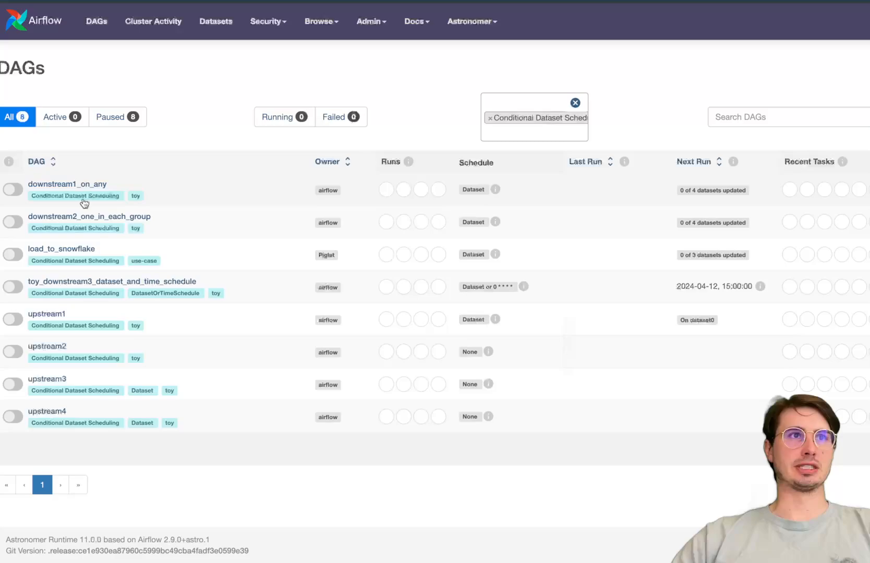
{"action": "left_click", "coordinate": [88, 216]}
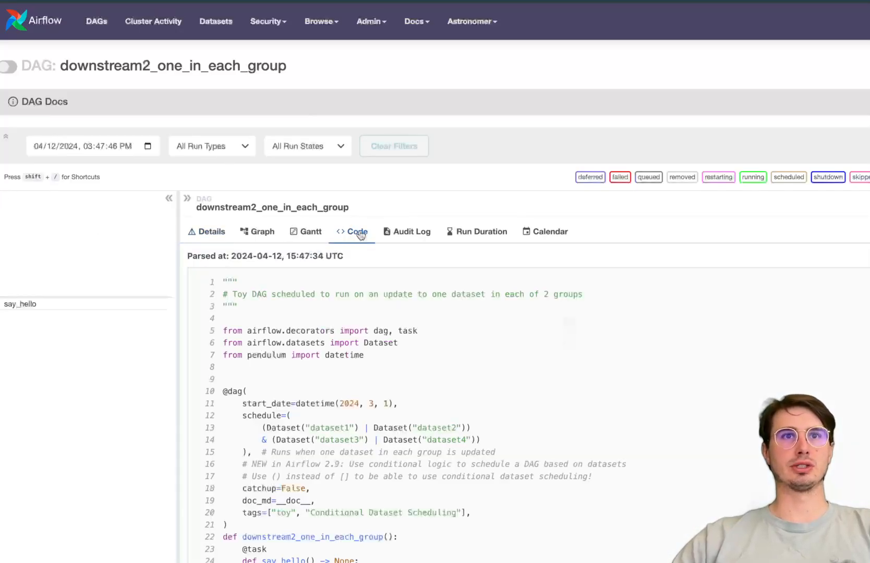
{"action": "scroll", "scroll_direction": "down", "scroll_amount": 3}
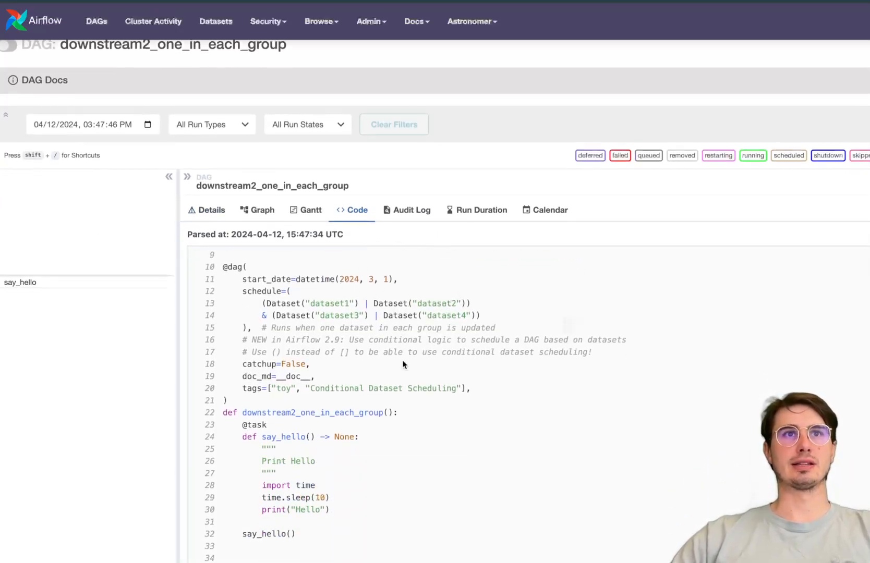
{"action": "mouse_move", "coordinate": [583, 368]}
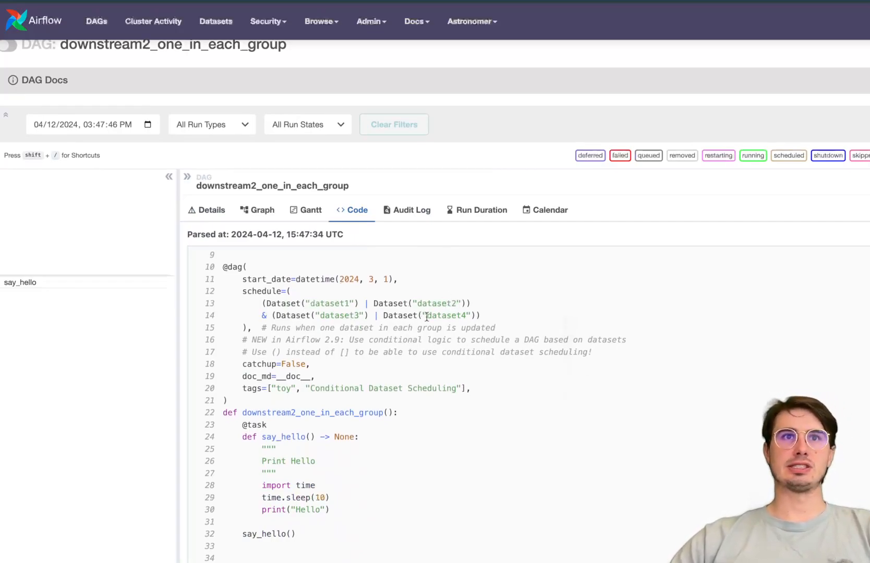
{"action": "scroll", "scroll_direction": "down", "scroll_amount": 3}
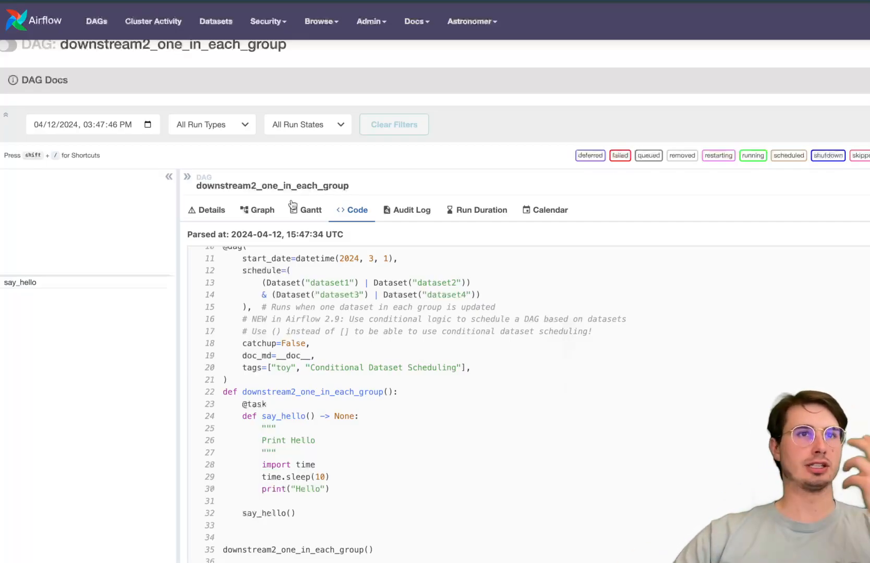
{"action": "mouse_move", "coordinate": [329, 272]}
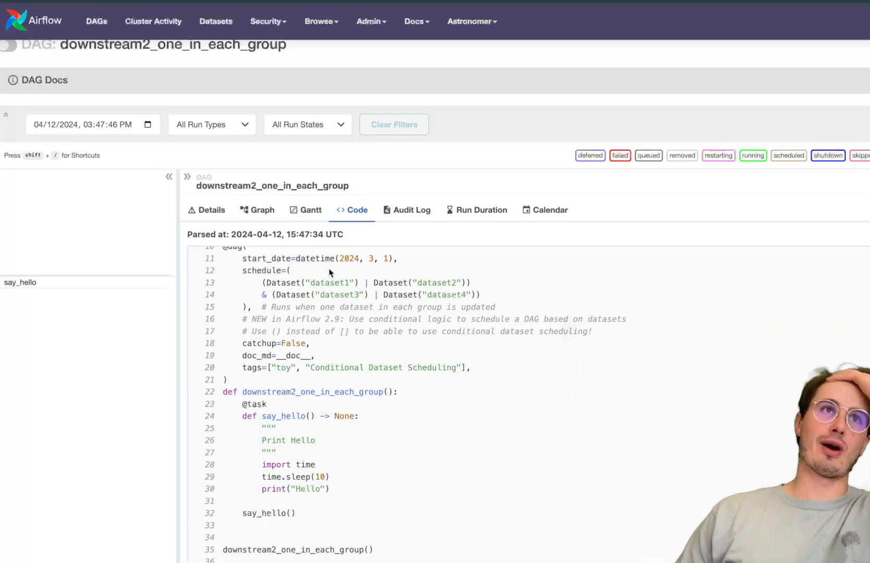
{"action": "left_click", "coordinate": [268, 21]}
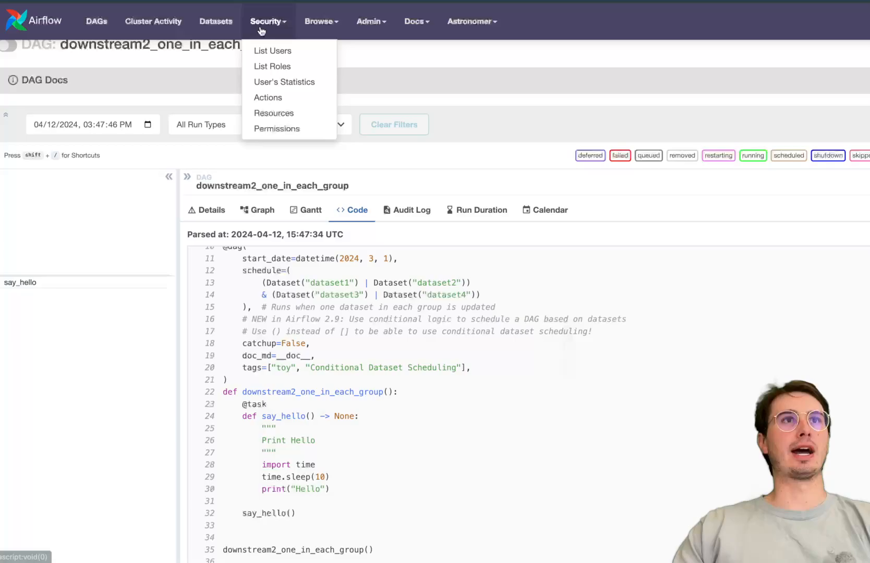
{"action": "left_click", "coordinate": [268, 20]}
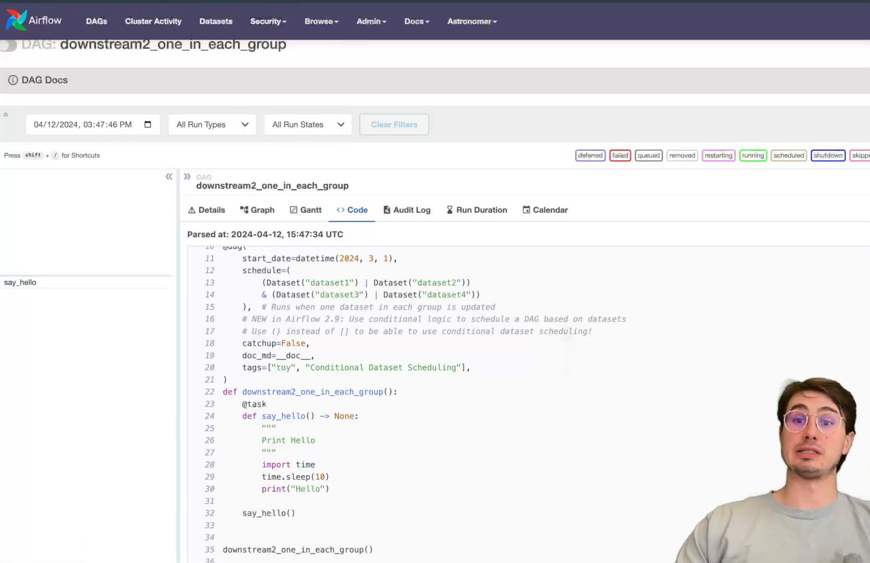
{"action": "left_click", "coordinate": [96, 20]}
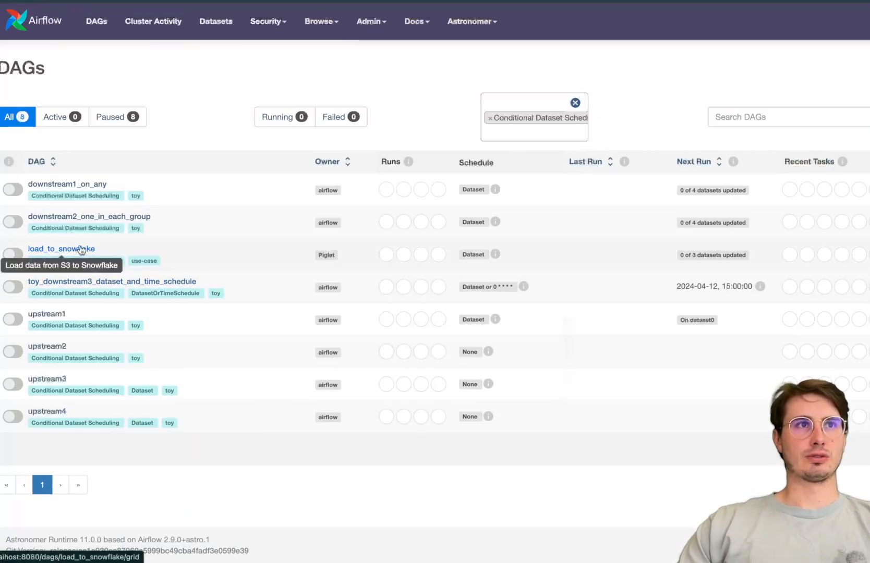
- Scroll through load_to_snowflake's code, whose schedule ORs all ingestion datasets
{"action": "left_click", "coordinate": [61, 249]}
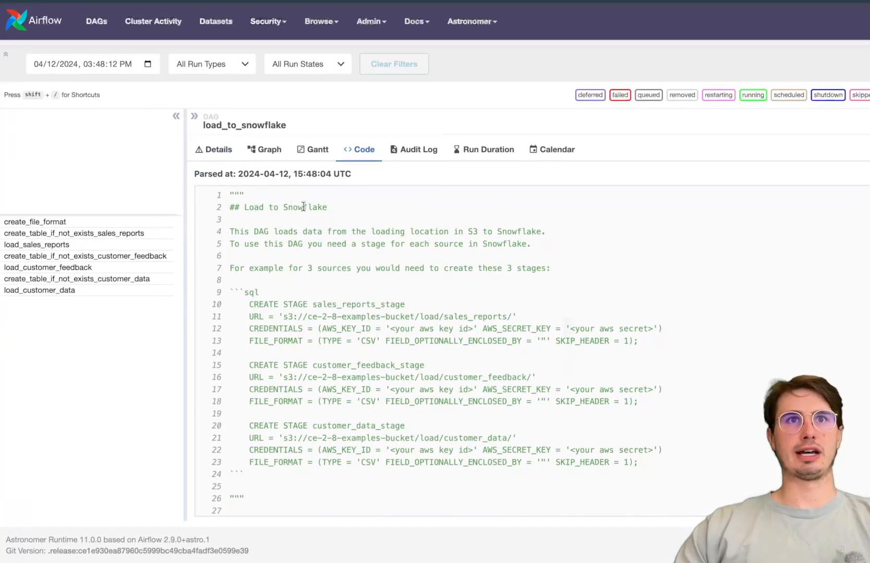
{"action": "scroll", "scroll_direction": "down", "scroll_amount": 3}
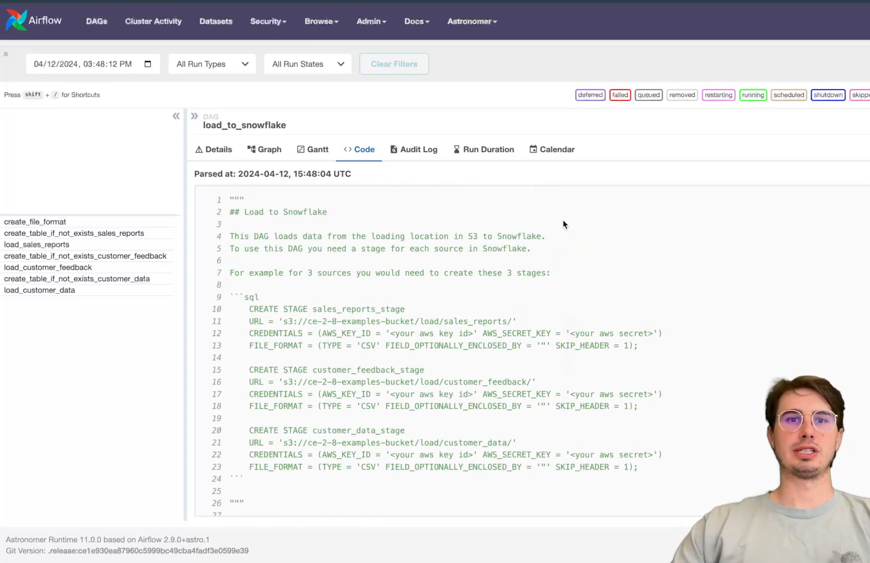
{"action": "scroll", "scroll_direction": "down", "scroll_amount": 3}
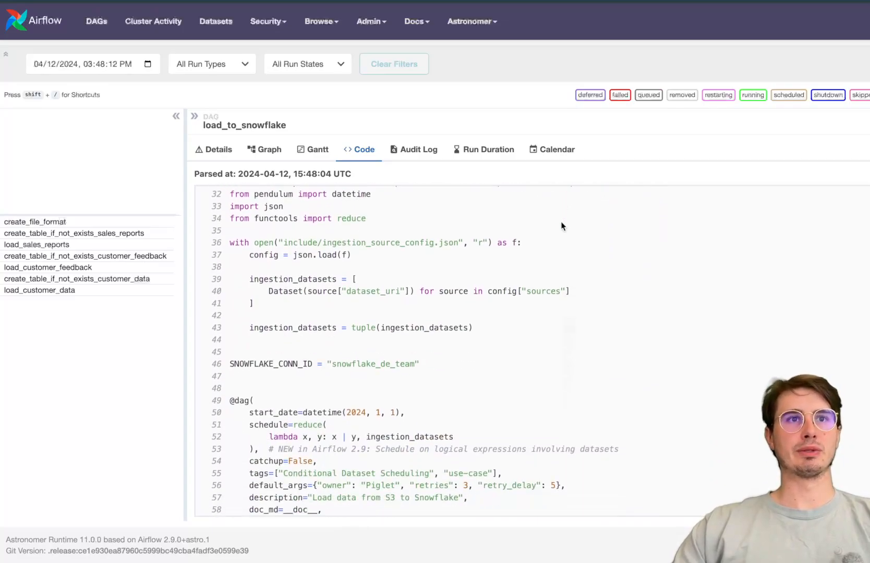
{"action": "scroll", "scroll_direction": "down", "scroll_amount": 3}
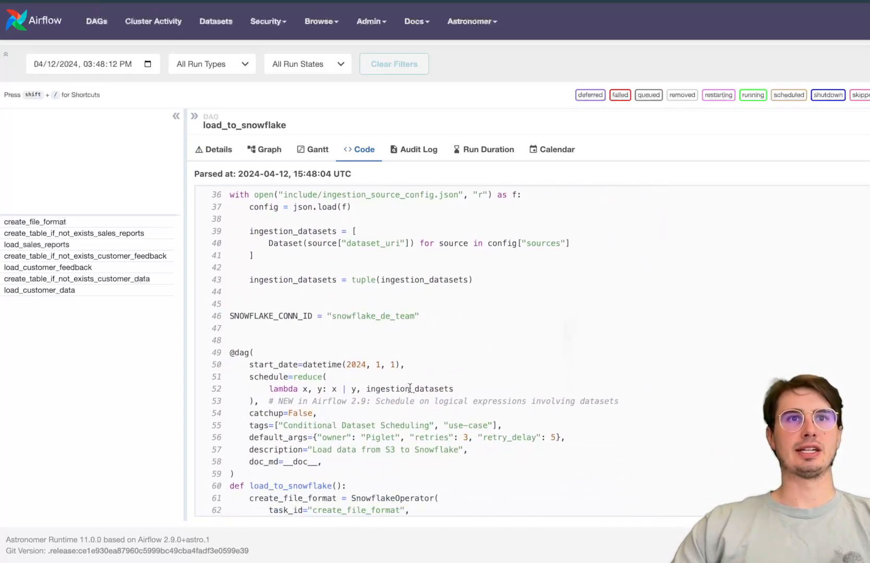
{"action": "mouse_move", "coordinate": [677, 404]}
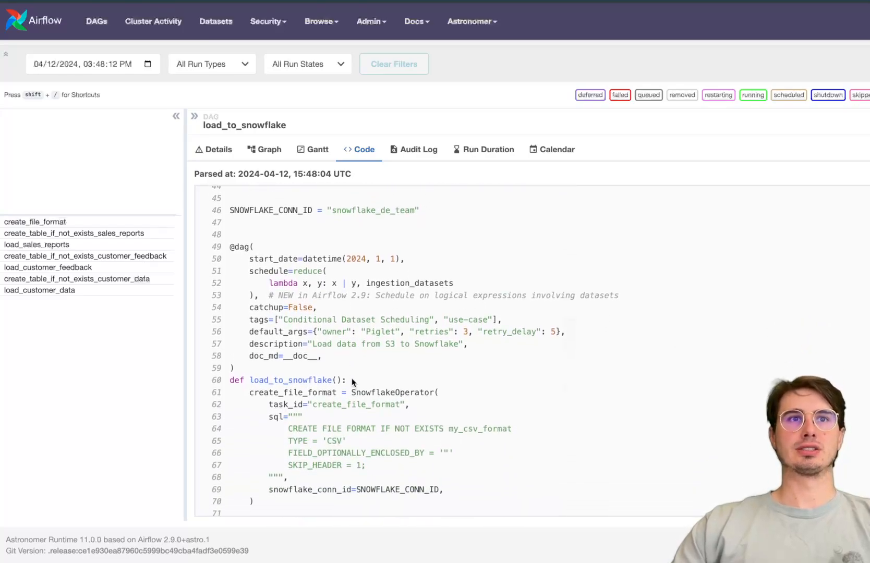
{"action": "scroll", "scroll_direction": "down", "scroll_amount": 3}
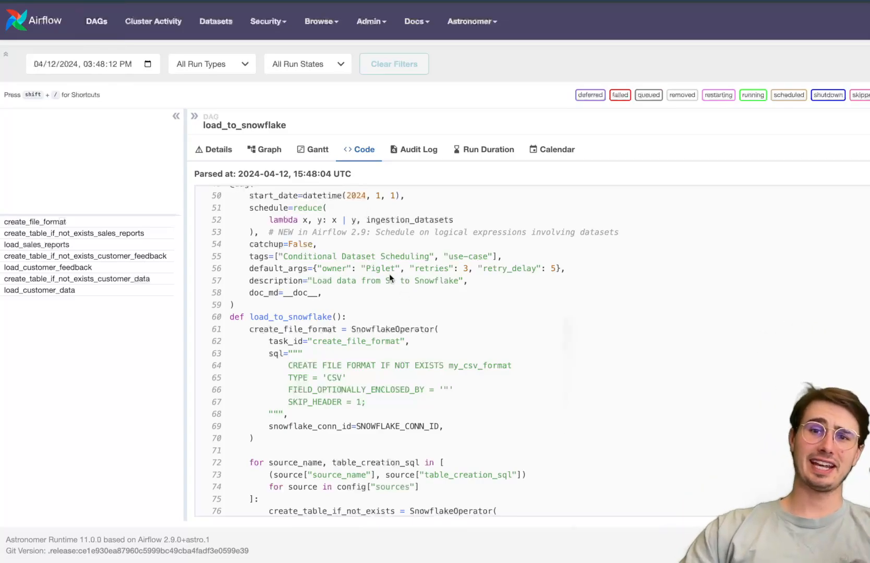
{"action": "mouse_move", "coordinate": [96, 21]}
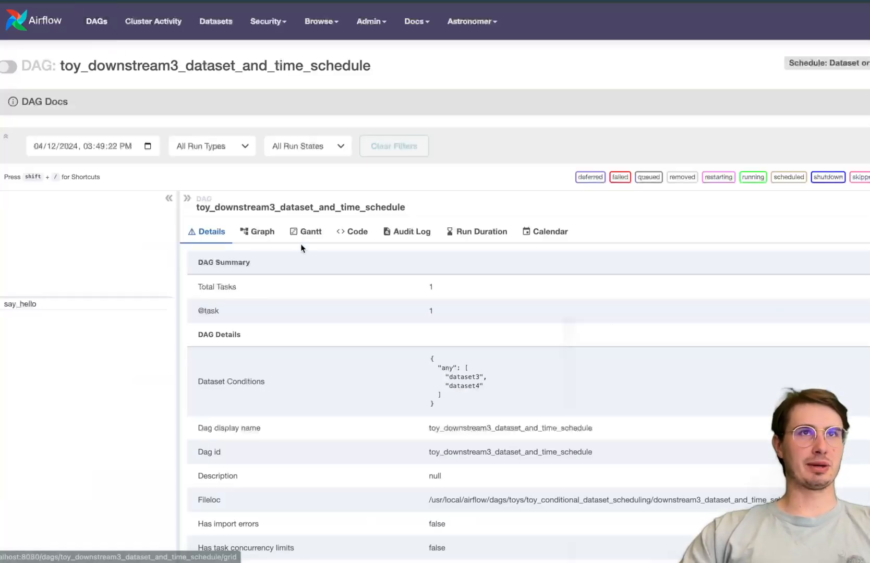
- Scroll through toy_downstream3_dataset_and_time_schedule's code and its hourly-or-dataset schedule
{"action": "left_click", "coordinate": [351, 232]}
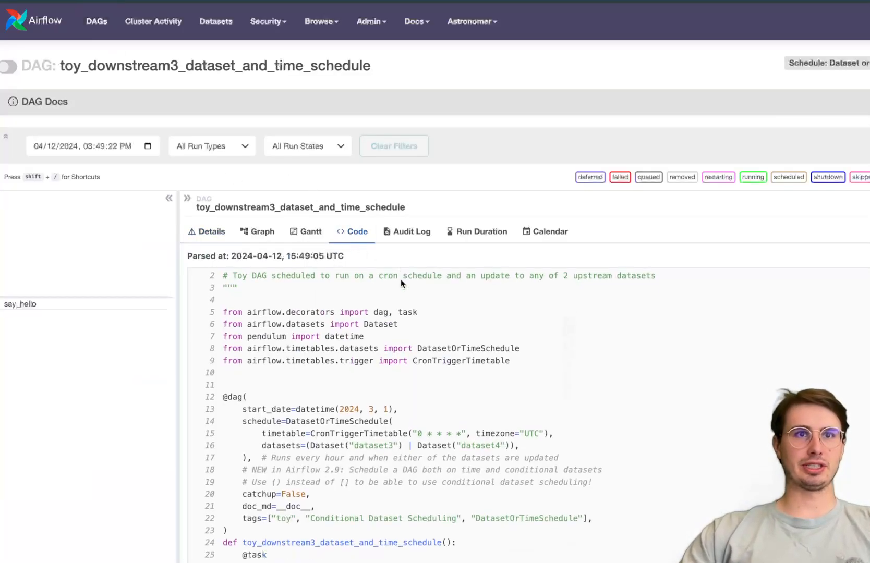
{"action": "scroll", "scroll_direction": "down", "scroll_amount": 3}
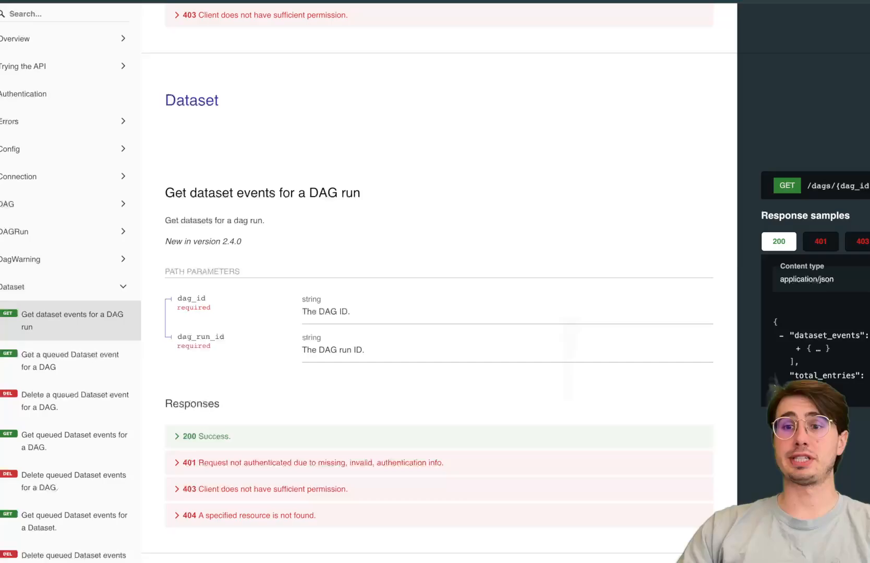
{"action": "mouse_move", "coordinate": [113, 315]}
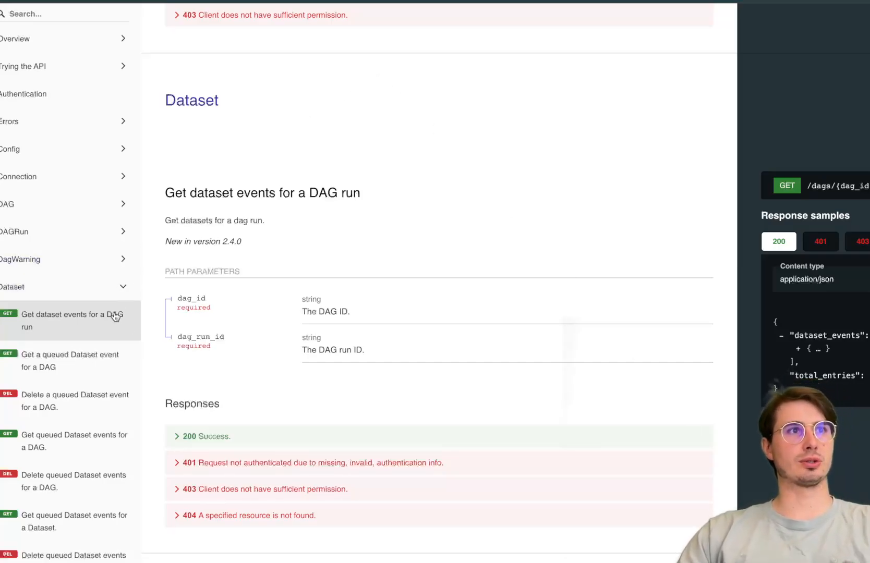
- Scroll through the Dataset endpoints in the Airflow REST API reference
{"action": "scroll", "scroll_direction": "down", "scroll_amount": 3}
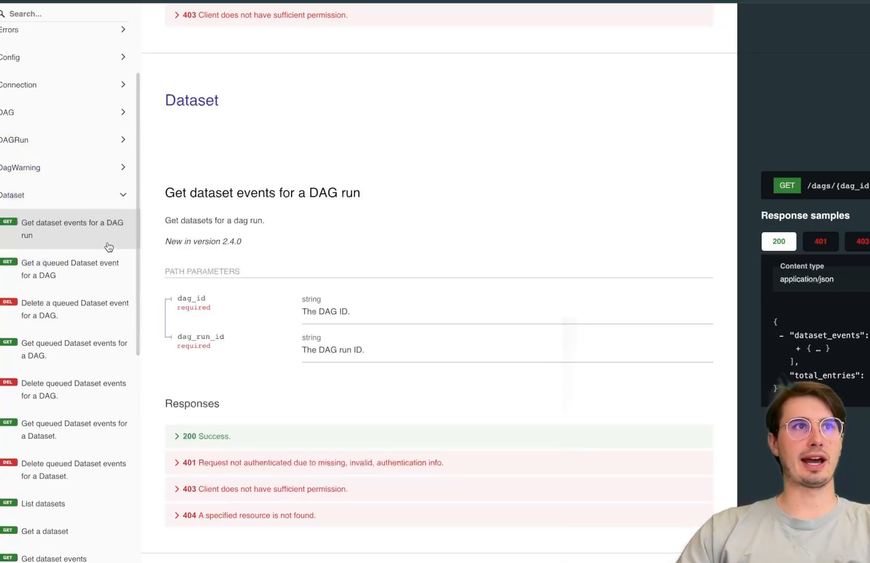
{"action": "scroll", "scroll_direction": "down", "scroll_amount": 3}
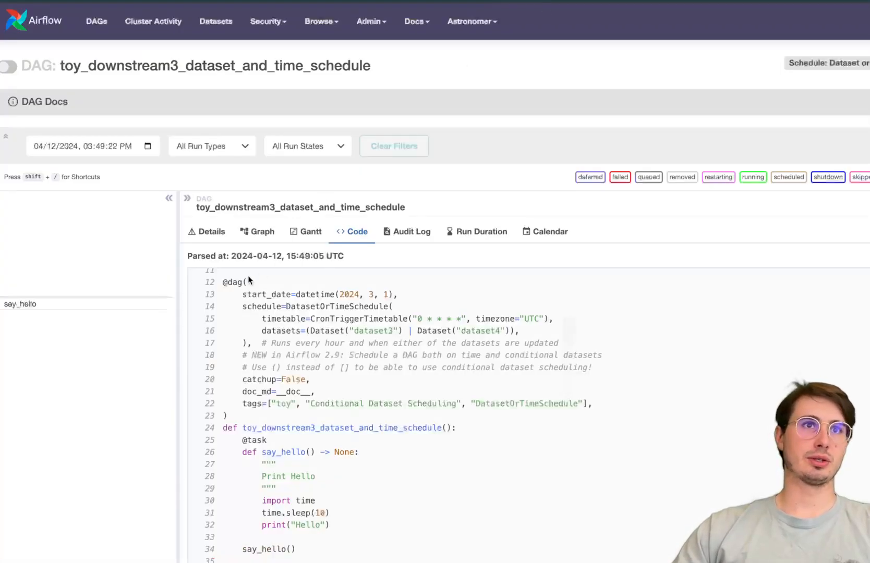
- Manually trigger toy_downstream3 and check its run calendar and graph
{"action": "left_click", "coordinate": [261, 232]}
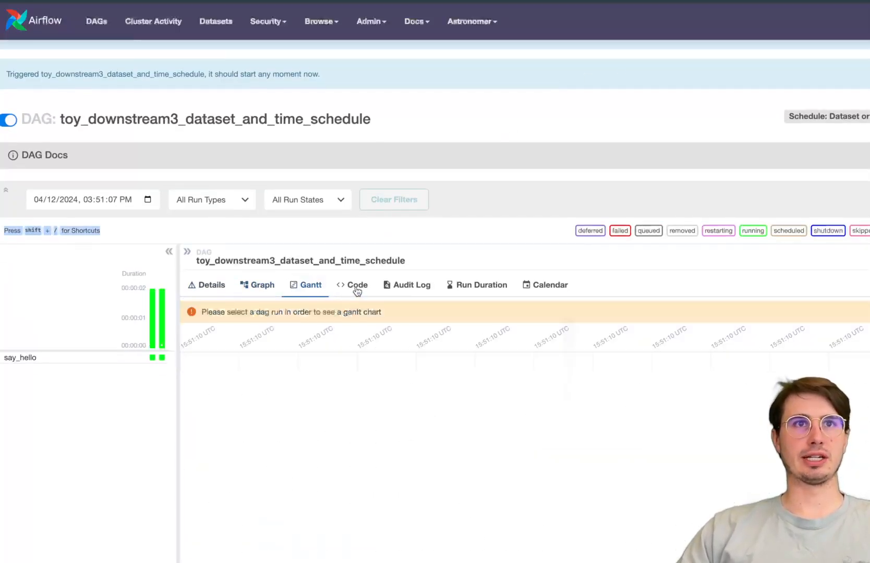
{"action": "left_click", "coordinate": [476, 285]}
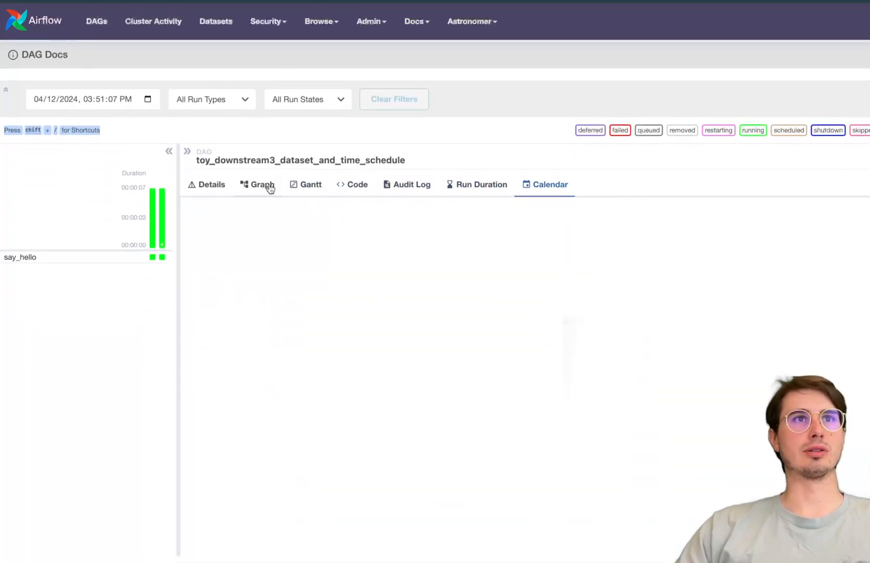
{"action": "left_click", "coordinate": [262, 184]}
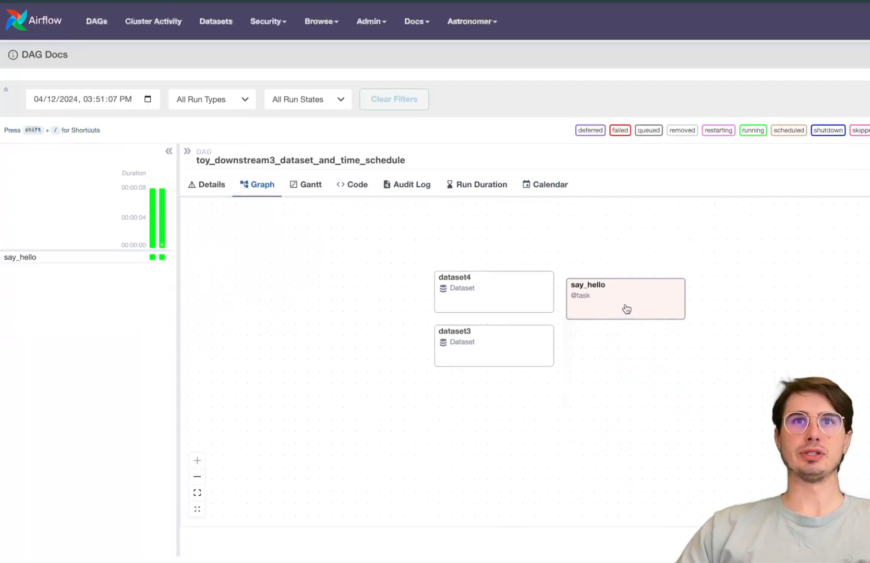
- Inspect the successful say_hello task, revisit the code, and list the DAG runs
{"action": "left_click", "coordinate": [625, 298]}
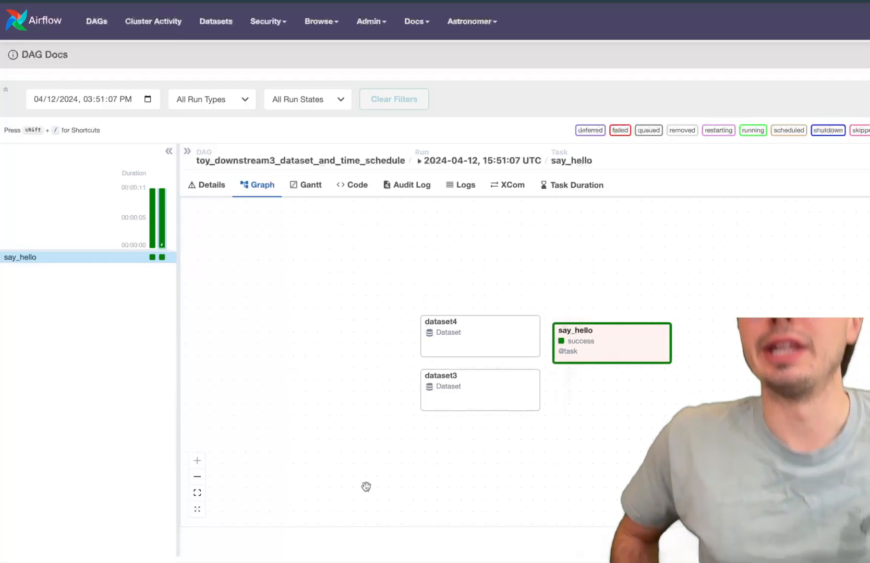
{"action": "mouse_move", "coordinate": [447, 402]}
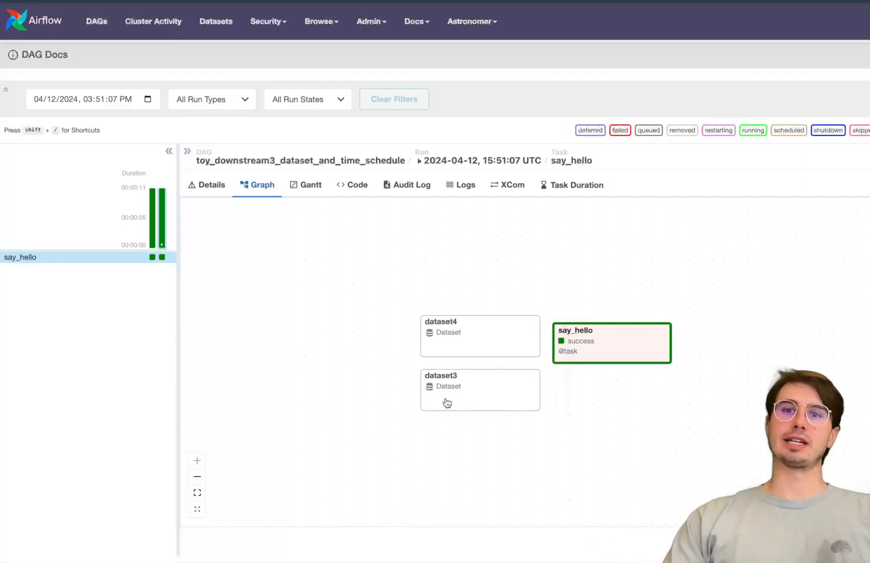
{"action": "left_click", "coordinate": [357, 185]}
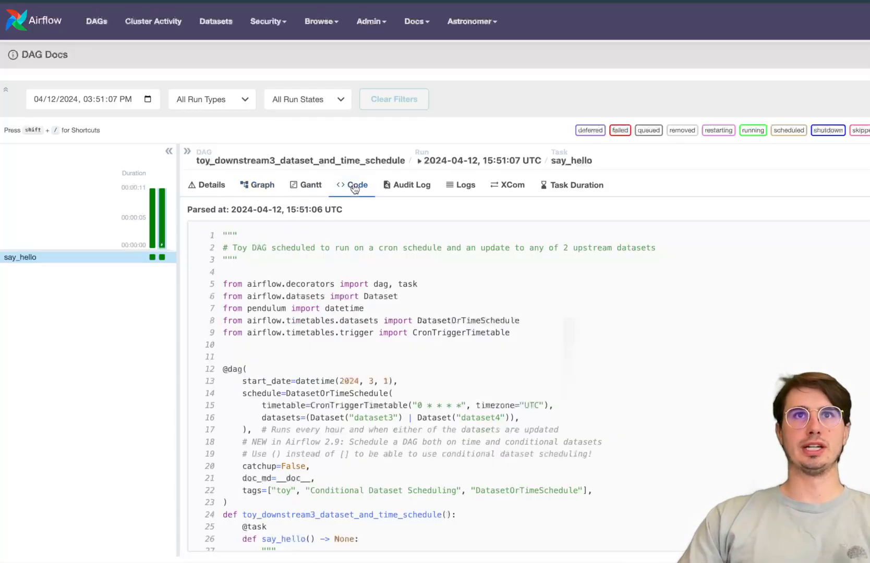
{"action": "left_click", "coordinate": [8, 147]}
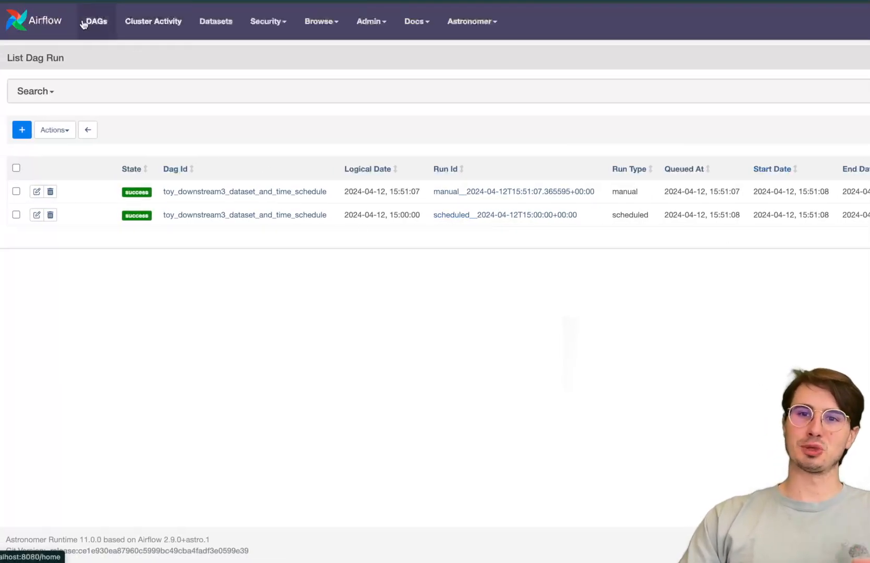
- Show toy_downstream3's graph with dataset3 and dataset4 feeding say_hello
{"action": "left_click", "coordinate": [95, 21]}
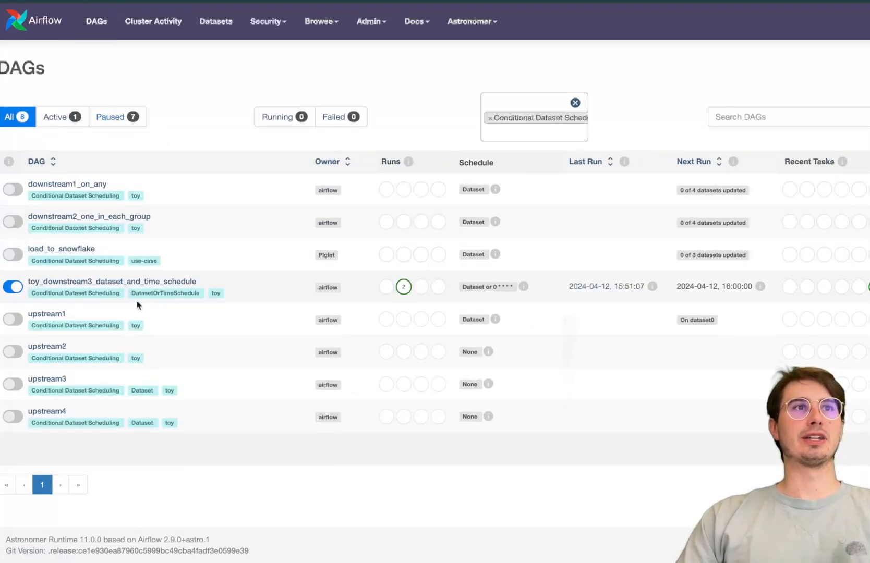
{"action": "left_click", "coordinate": [112, 281]}
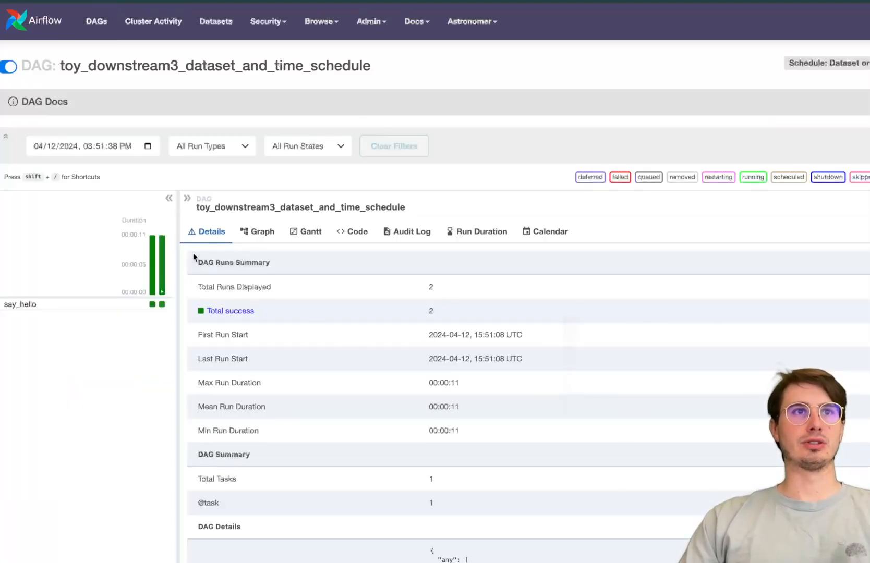
{"action": "left_click", "coordinate": [257, 231]}
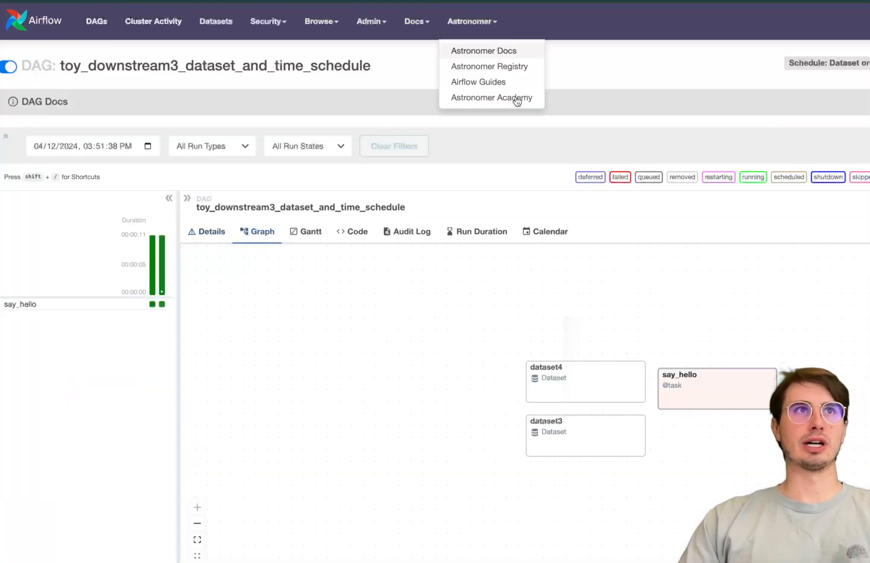
{"action": "left_click", "coordinate": [250, 76]}
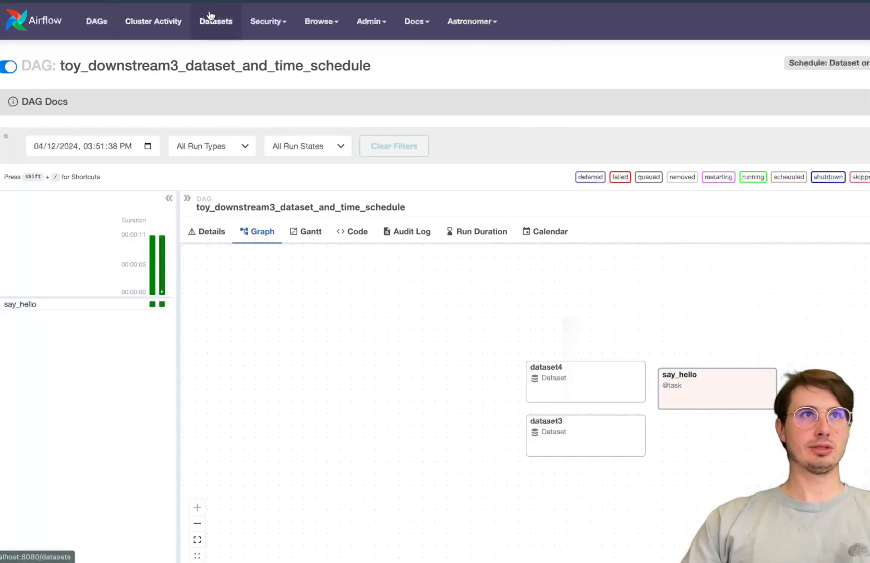
- Browse the dataset lineage graph and az://in_internal_api/, then open dataset0's empty history
{"action": "left_click", "coordinate": [215, 21]}
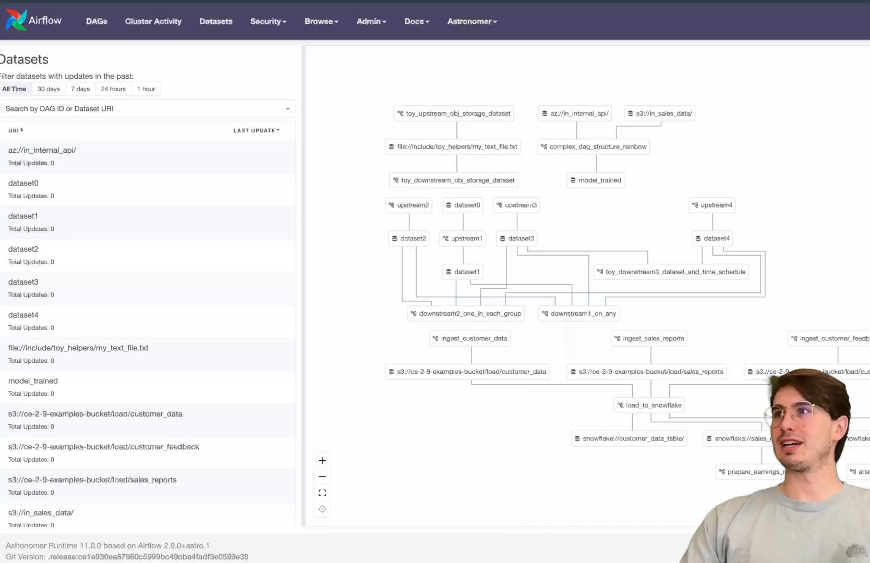
{"action": "mouse_move", "coordinate": [158, 325]}
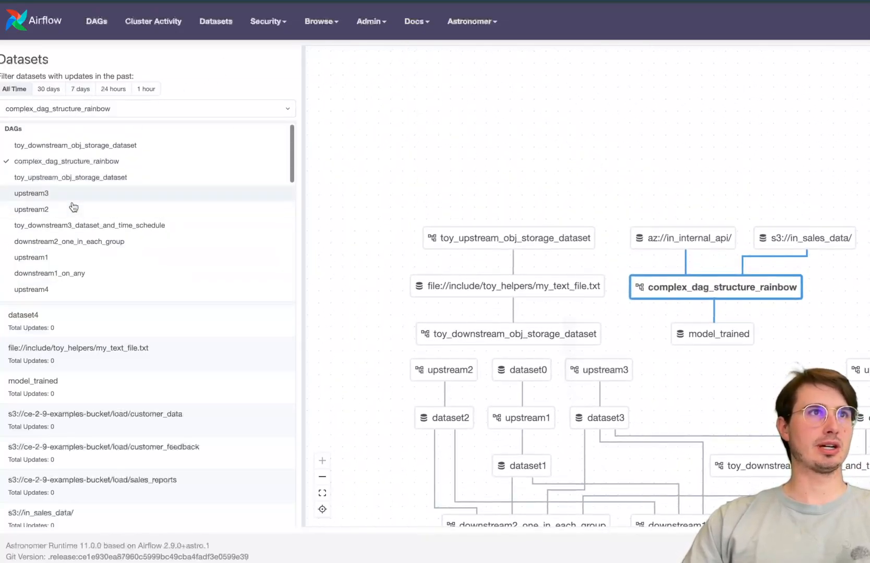
{"action": "left_click", "coordinate": [683, 238]}
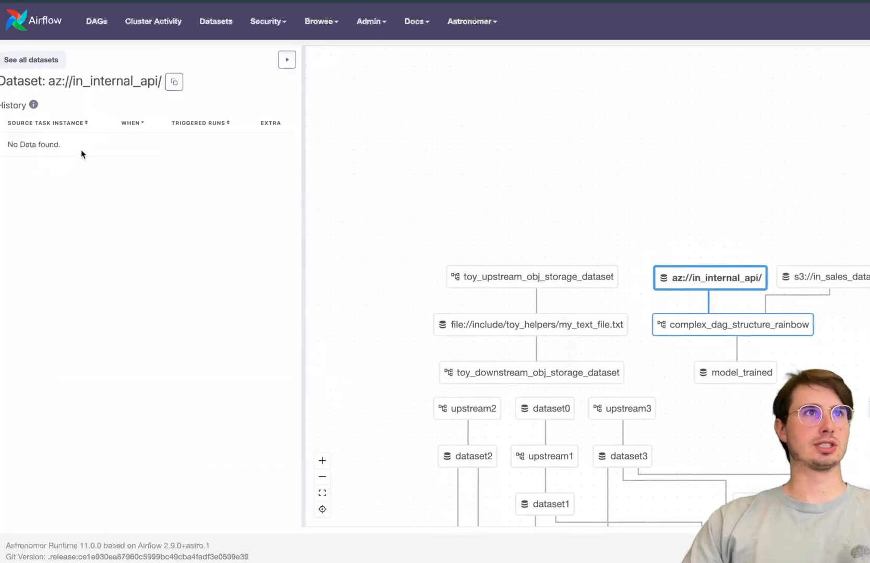
{"action": "left_click", "coordinate": [30, 60]}
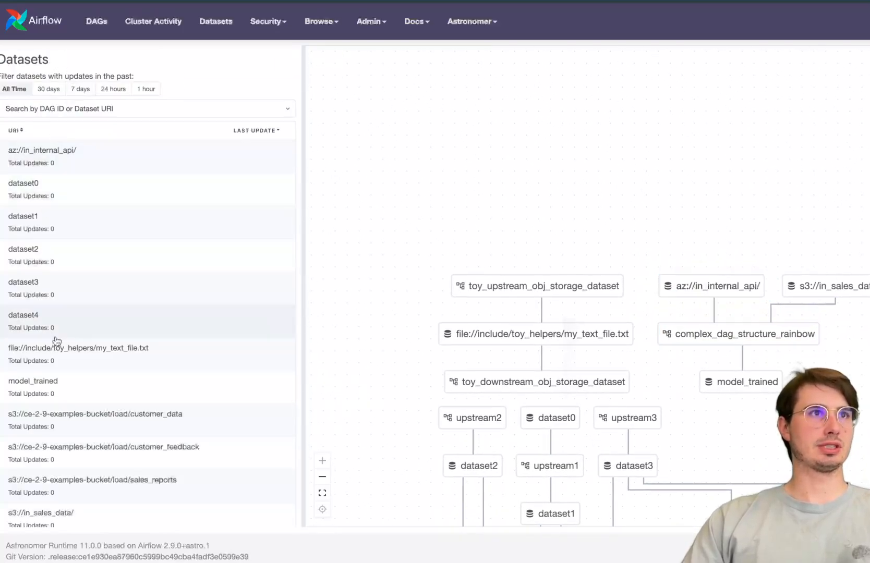
{"action": "scroll", "scroll_direction": "down", "scroll_amount": 3}
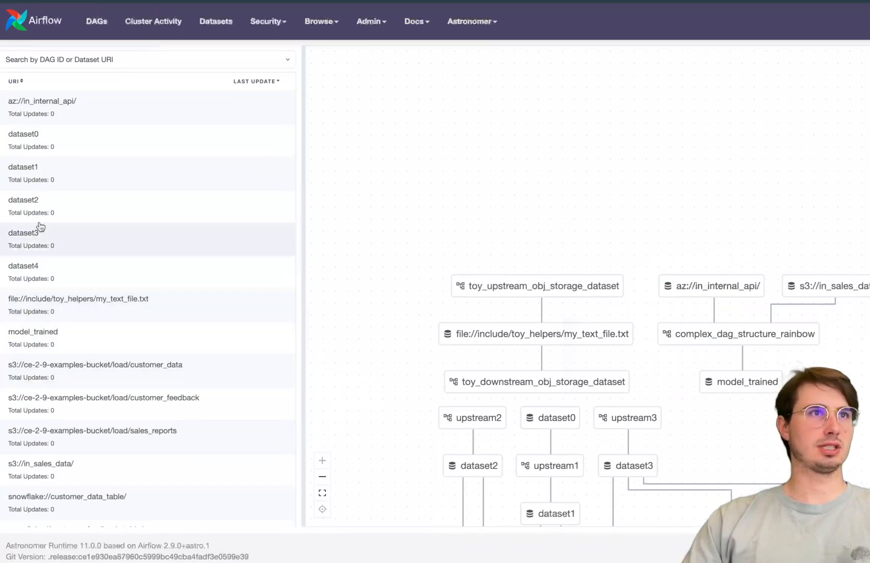
{"action": "left_click", "coordinate": [549, 417]}
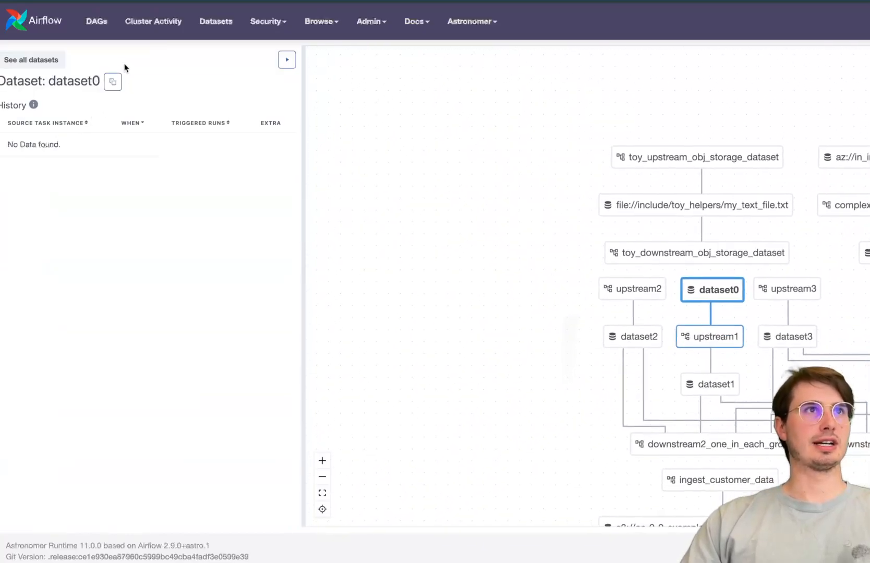
- Start a manual event for dataset0, cancel it, and return to datasets
{"action": "left_click", "coordinate": [286, 60]}
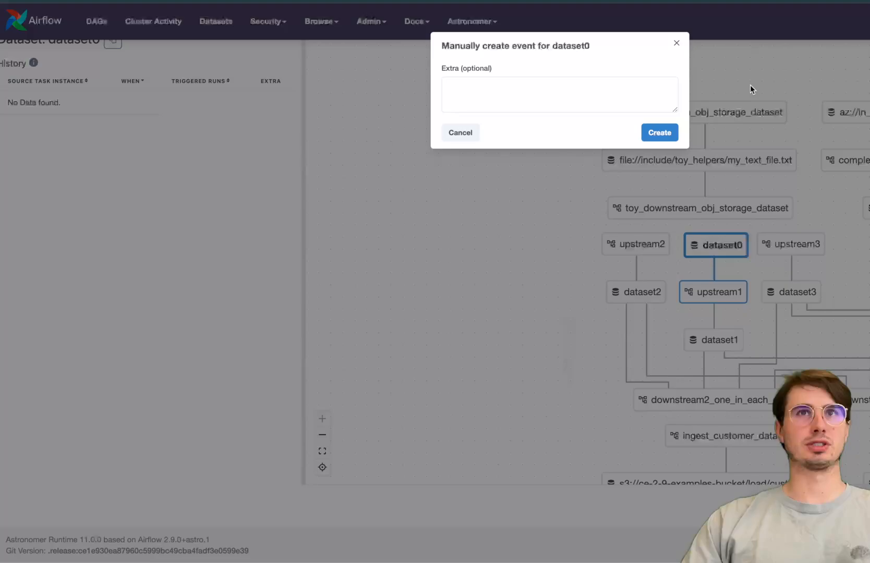
{"action": "left_click", "coordinate": [460, 132]}
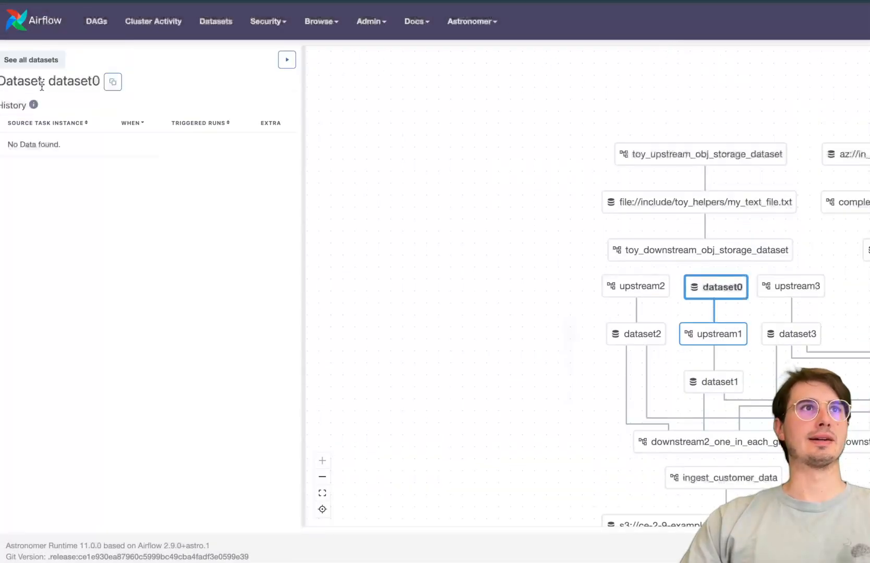
{"action": "left_click", "coordinate": [30, 60]}
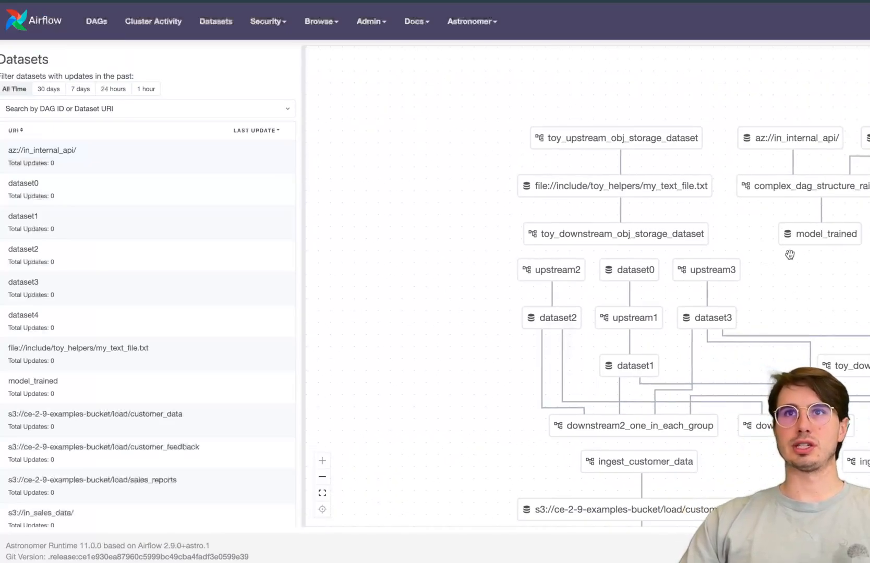
- Create a manual dataset event for file://include/toy_helpers/my_text_file.txt
{"action": "left_click", "coordinate": [820, 233]}
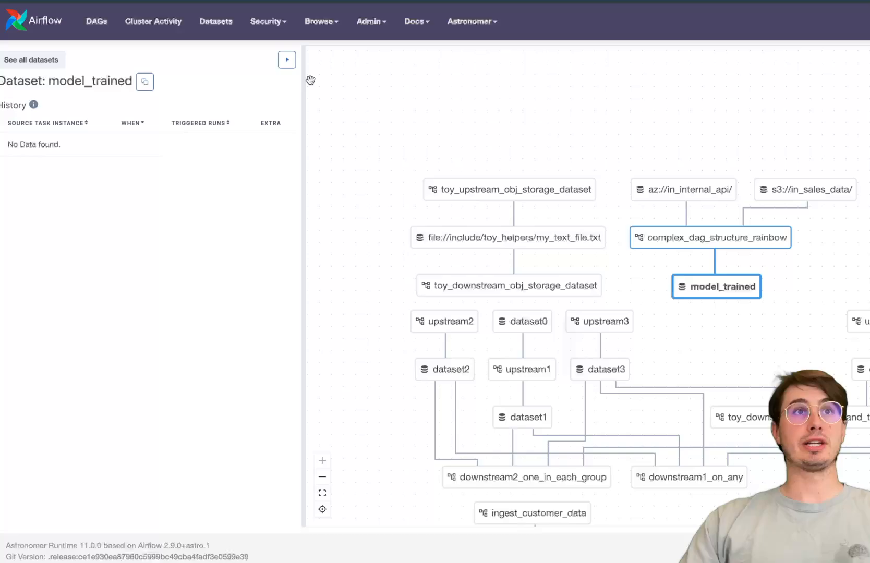
{"action": "left_click", "coordinate": [507, 237]}
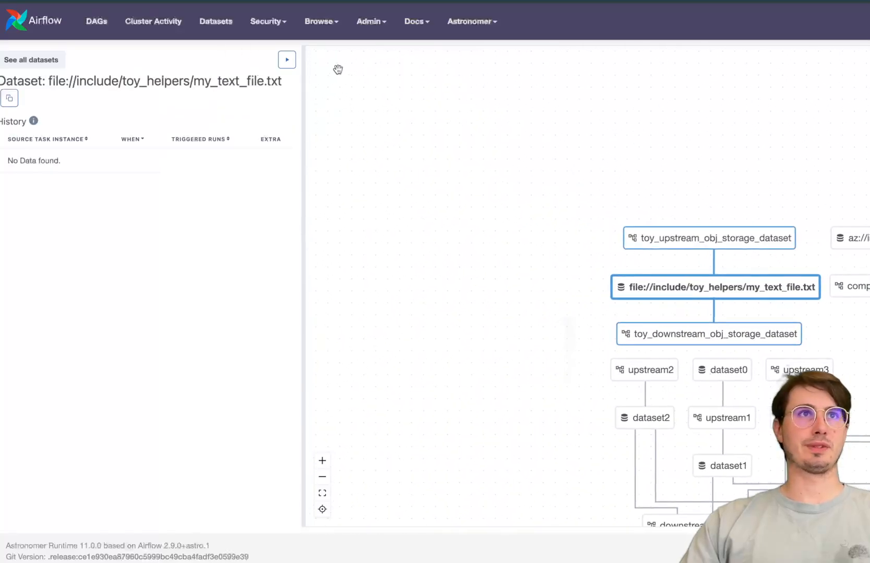
{"action": "left_click", "coordinate": [287, 60]}
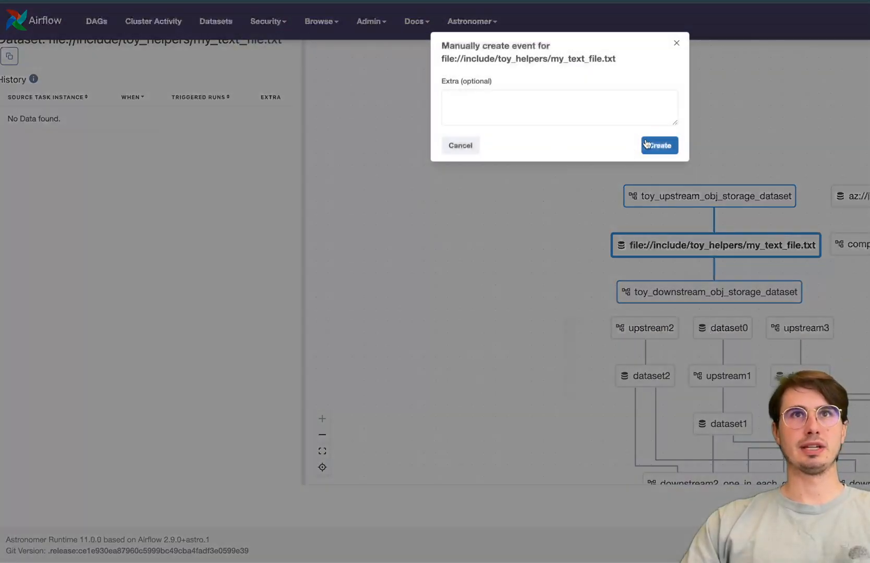
{"action": "left_click", "coordinate": [659, 145]}
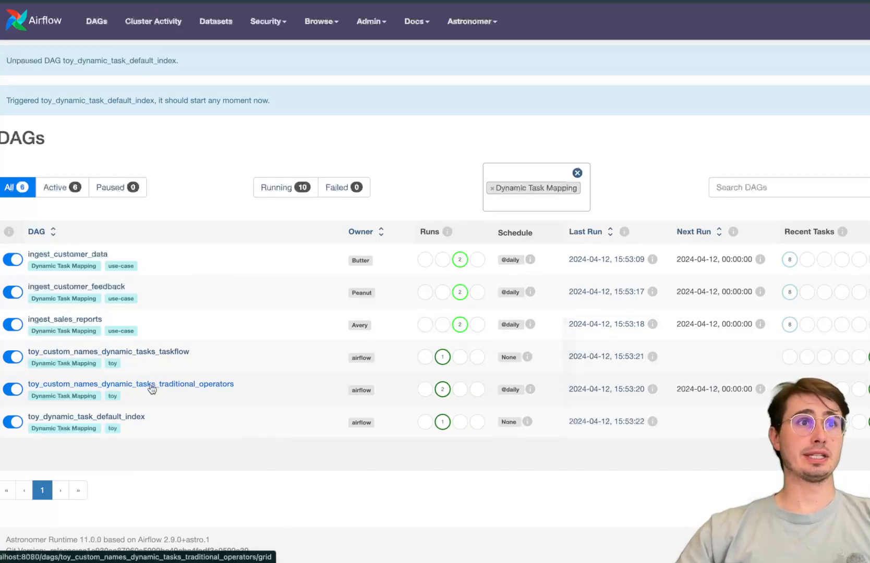
- List map_fruits' custom-named mapped tasks, then view the DAG's map_index_template code
{"action": "left_click", "coordinate": [130, 383]}
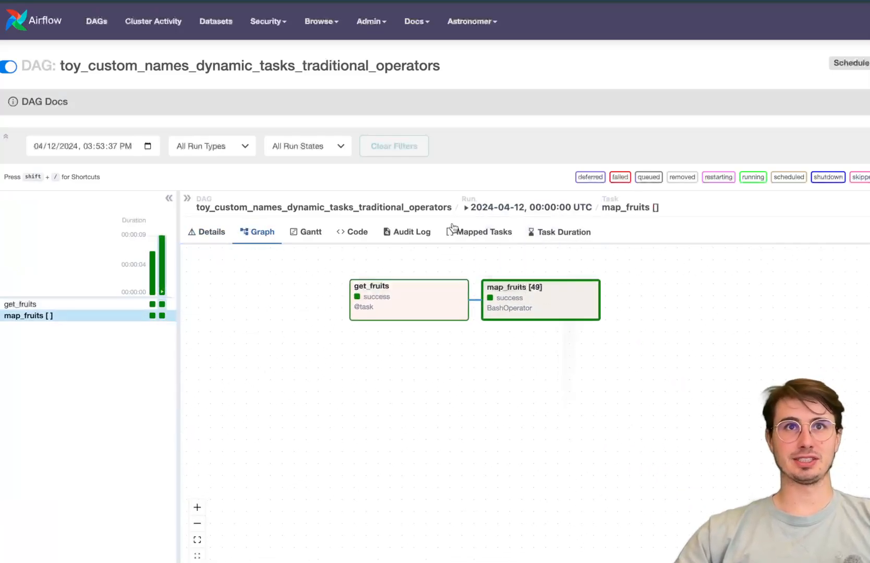
{"action": "left_click", "coordinate": [484, 232]}
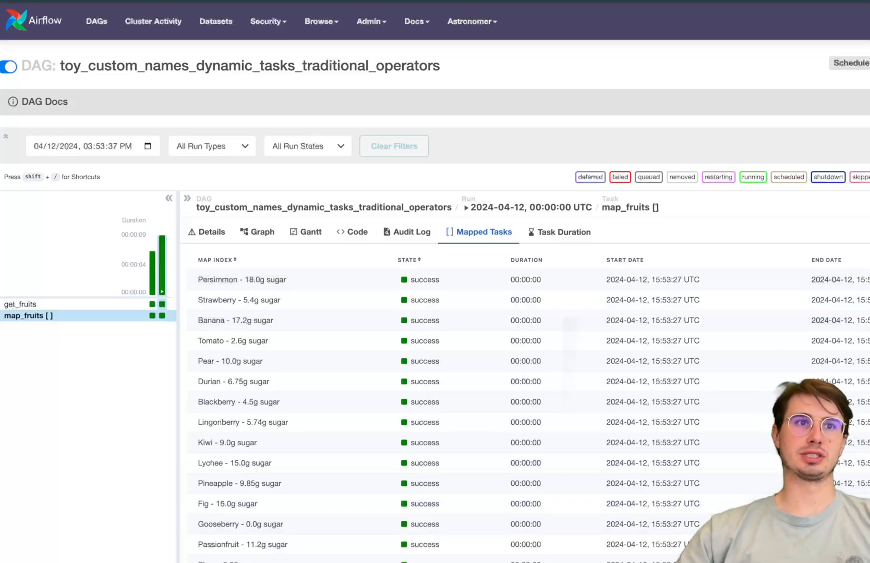
{"action": "scroll", "scroll_direction": "down", "scroll_amount": 3}
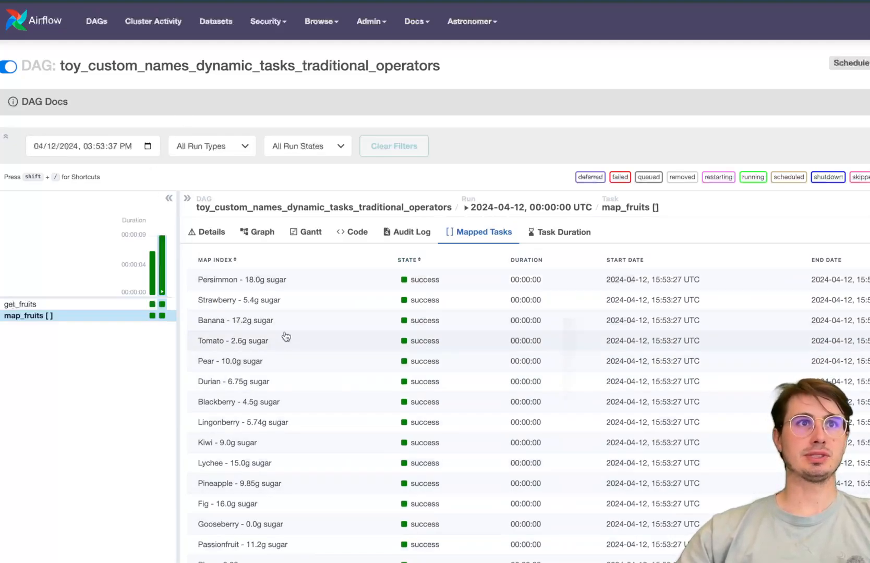
{"action": "left_click", "coordinate": [352, 233]}
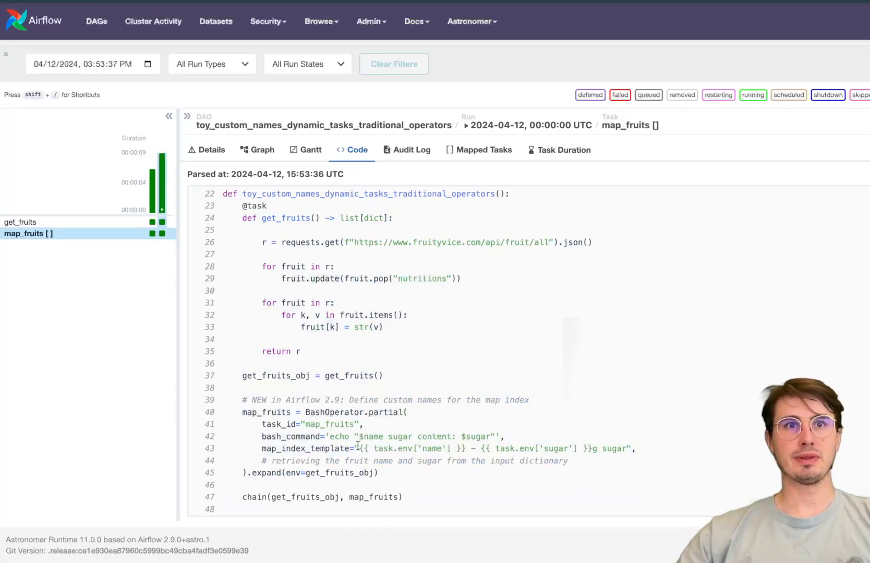
- Highlight map_index_template in the code, then return to the Dynamic Task Mapping DAG list
{"action": "left_click_drag", "start_coordinate": [358, 448], "coordinate": [550, 448]}
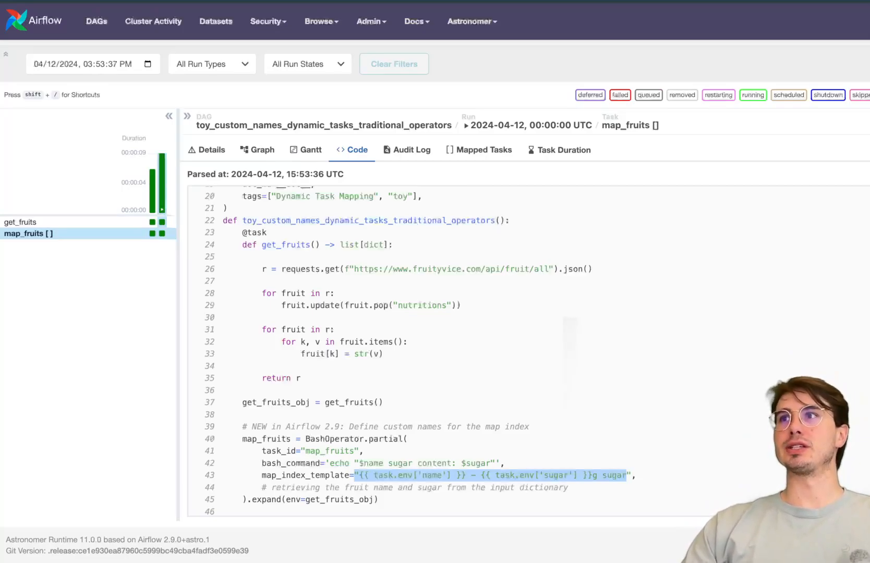
{"action": "scroll", "scroll_direction": "down", "scroll_amount": 3}
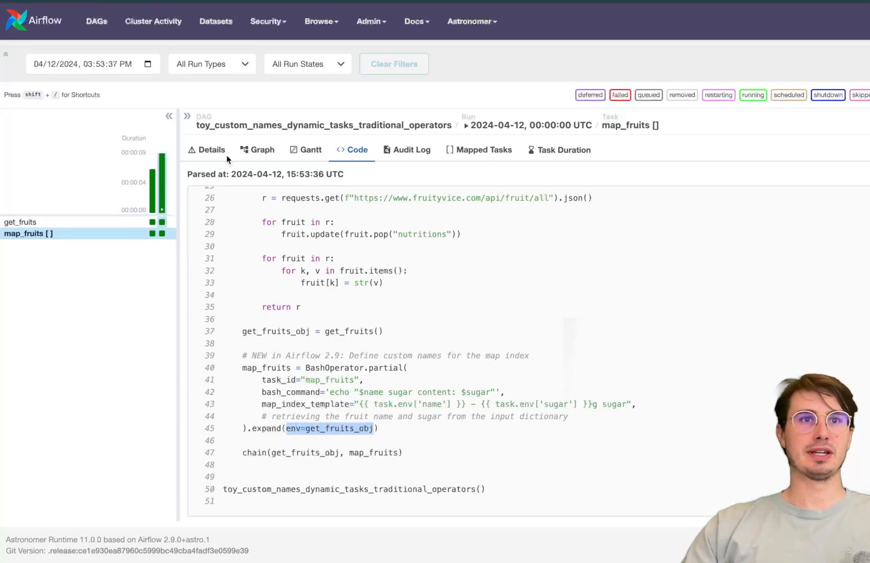
{"action": "mouse_move", "coordinate": [77, 16]}
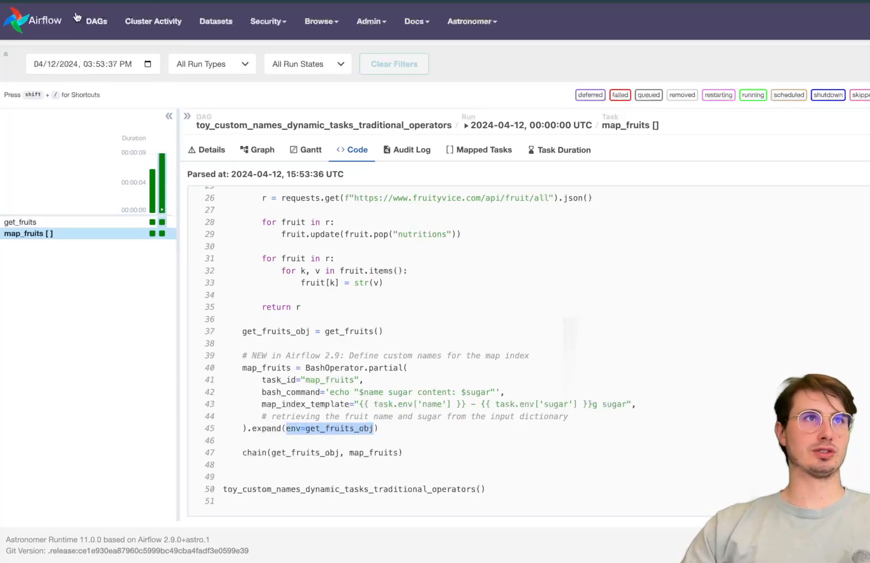
{"action": "left_click", "coordinate": [256, 150]}
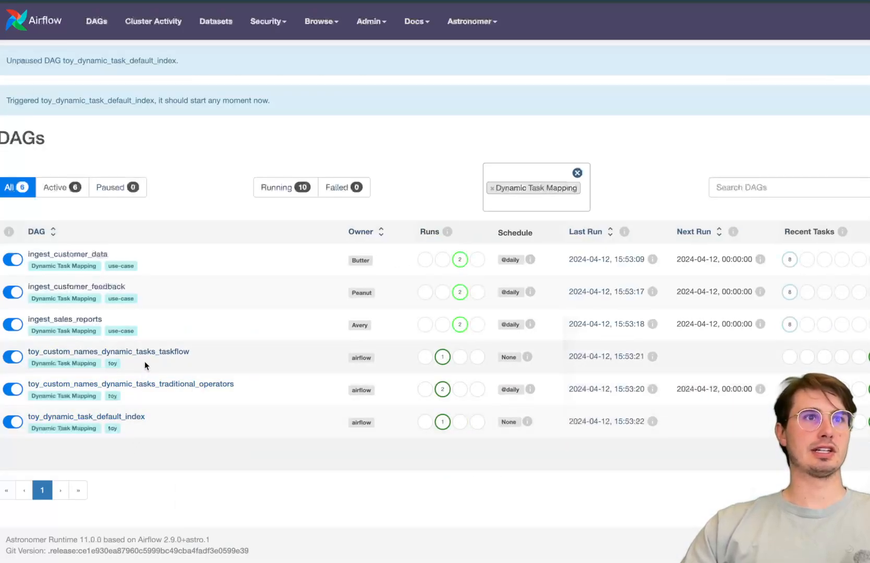
- Glance at ingest_customer_feedback's details, then list all 25 DAGs unfiltered
{"action": "left_click", "coordinate": [108, 352]}
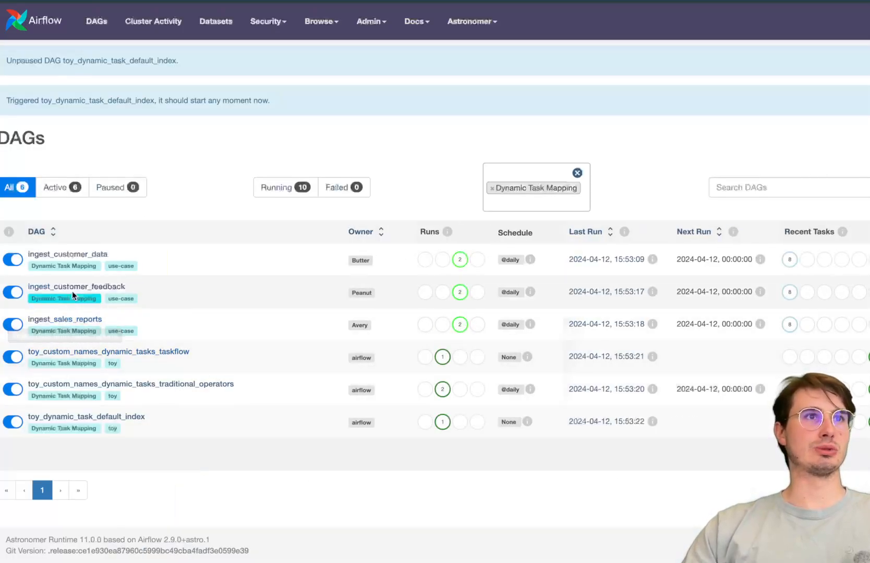
{"action": "left_click", "coordinate": [77, 286]}
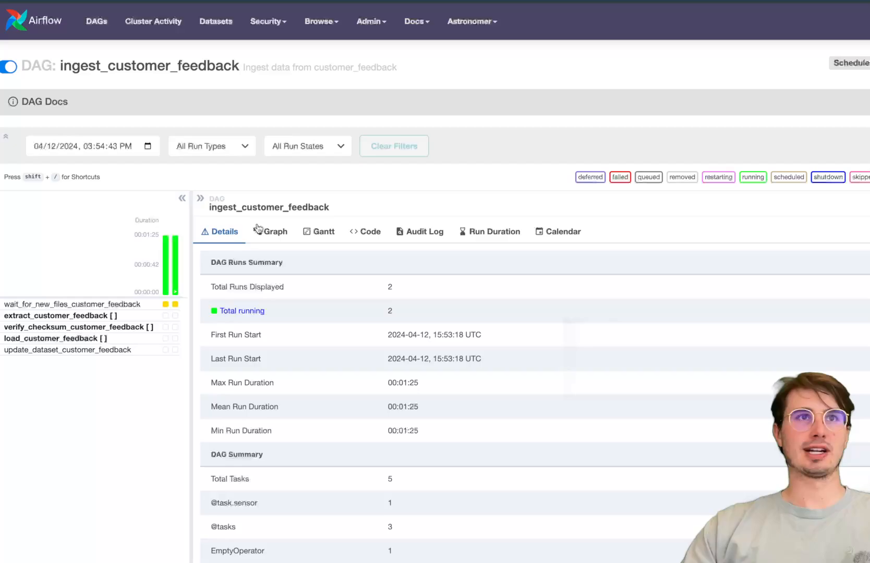
{"action": "left_click", "coordinate": [271, 232]}
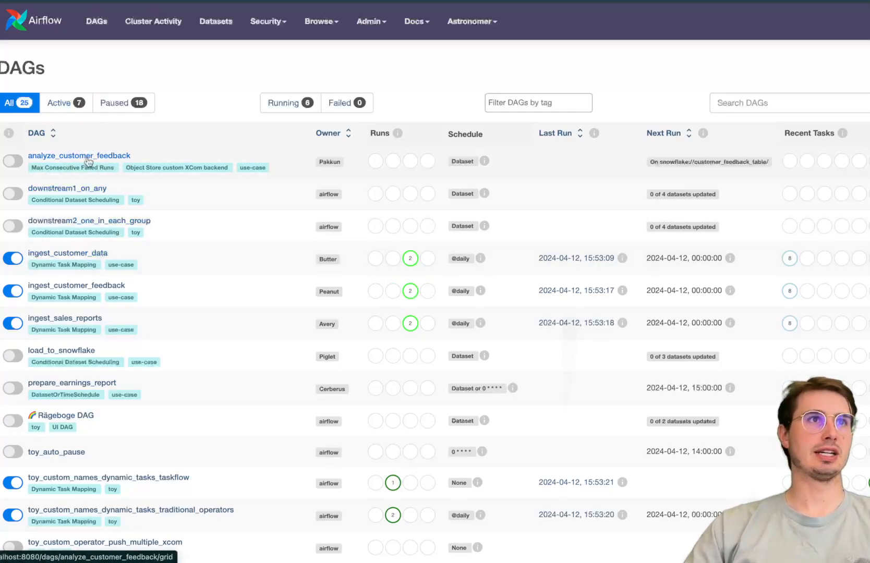
- Open analyze_customer_feedback, then unpause and trigger it
{"action": "left_click", "coordinate": [79, 156]}
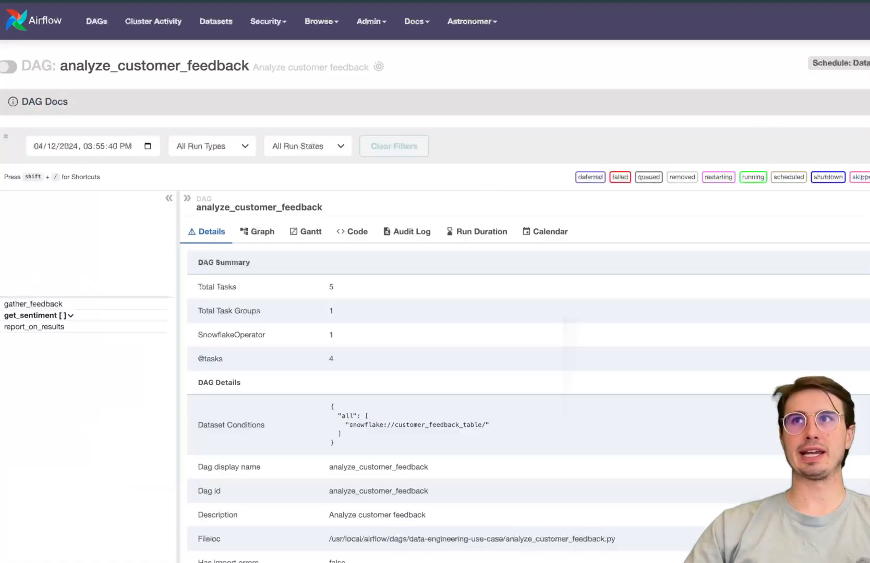
{"action": "left_click", "coordinate": [8, 67]}
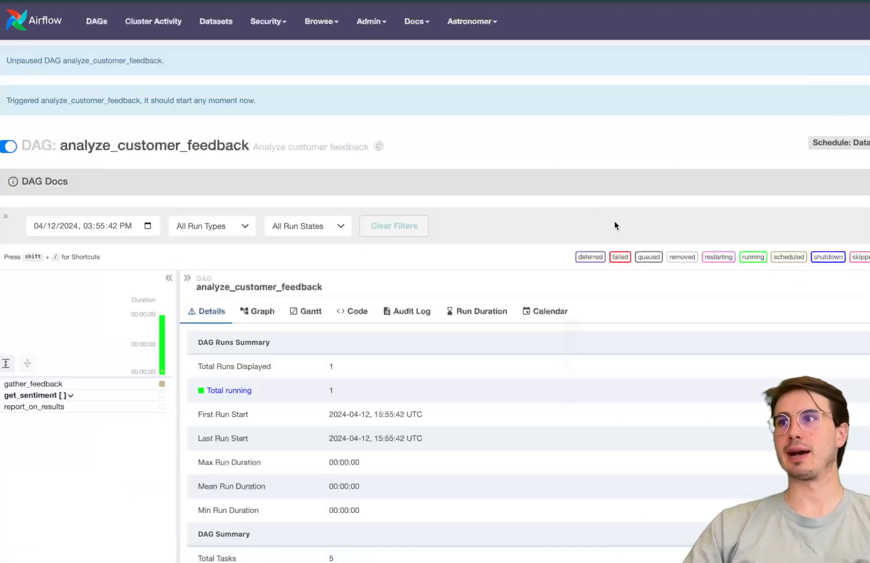
{"action": "scroll", "scroll_direction": "down", "scroll_amount": 3}
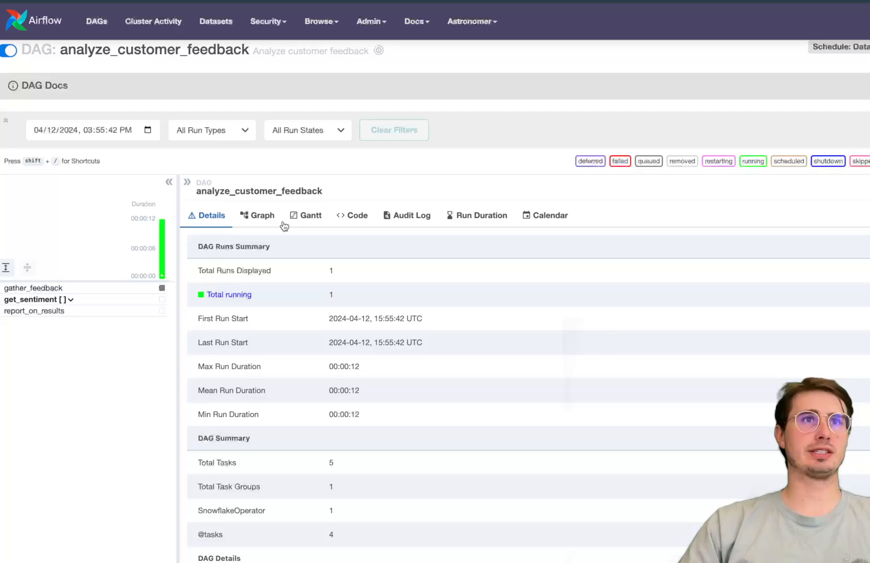
- Read its source code, including the map index templates and max_consecutive_failed_dag_runs
{"action": "left_click", "coordinate": [352, 216]}
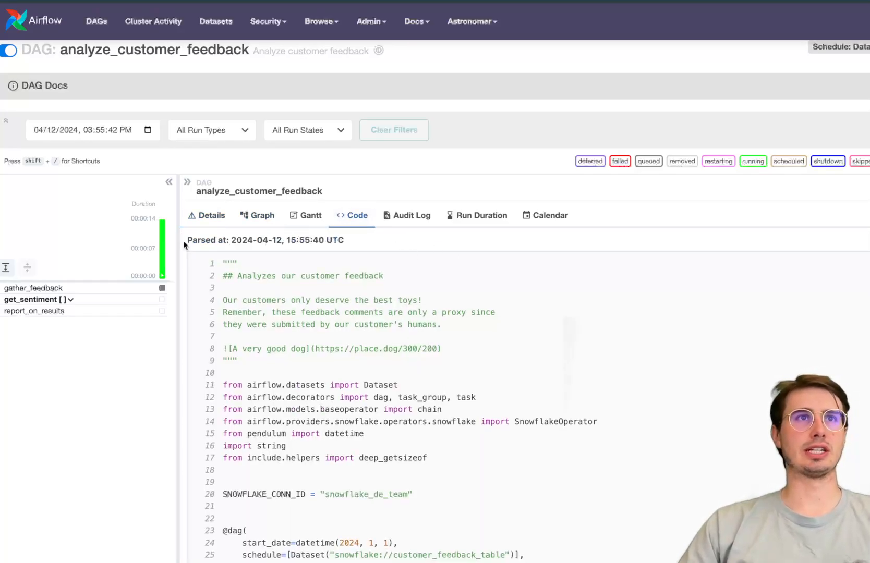
{"action": "left_click", "coordinate": [262, 215]}
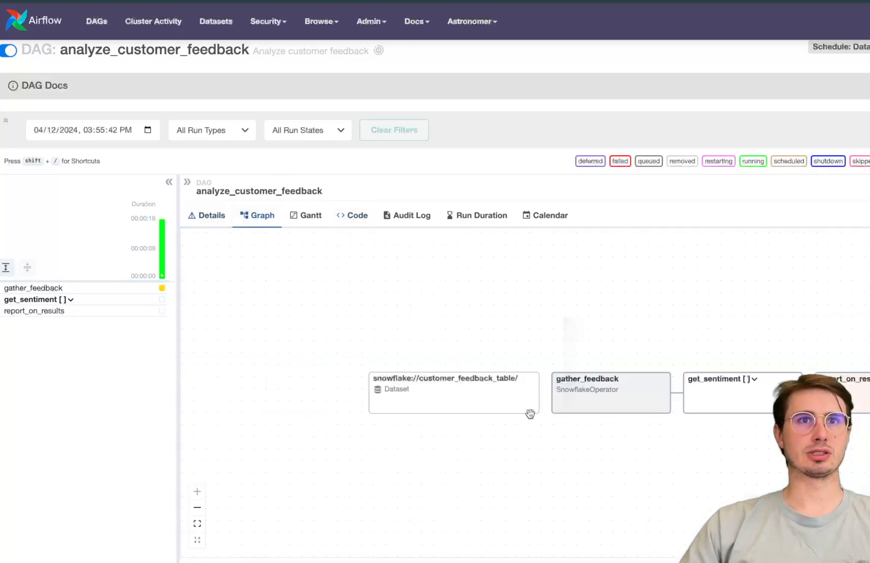
{"action": "left_click", "coordinate": [357, 215]}
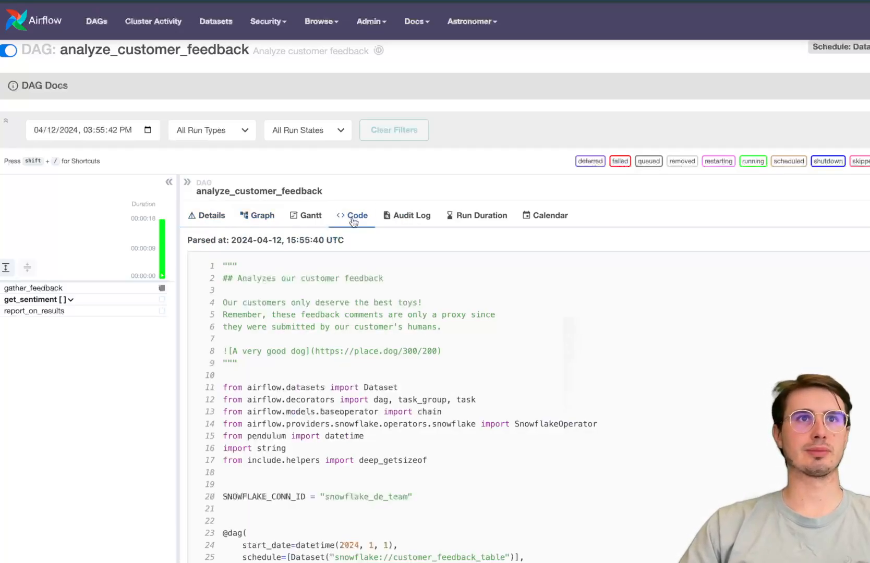
{"action": "scroll", "scroll_direction": "down", "scroll_amount": 3}
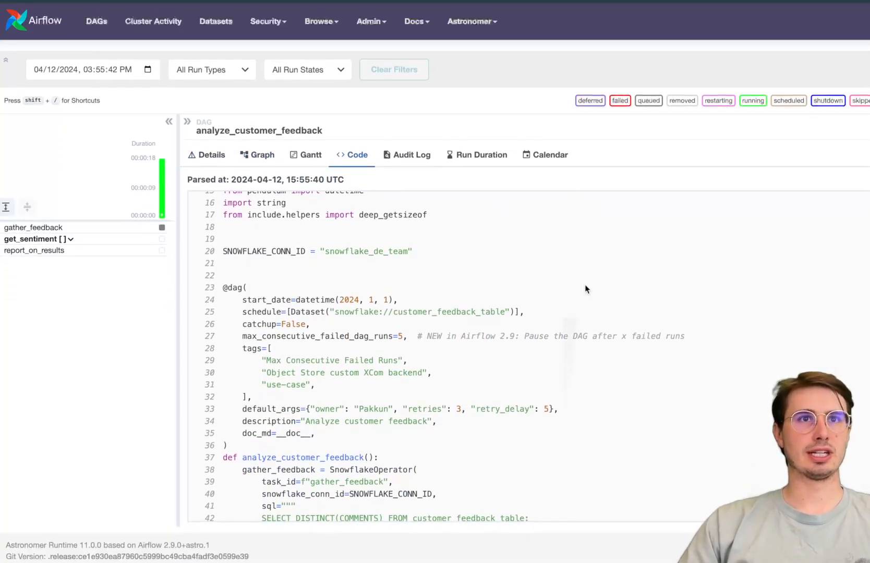
{"action": "scroll", "scroll_direction": "down", "scroll_amount": 3}
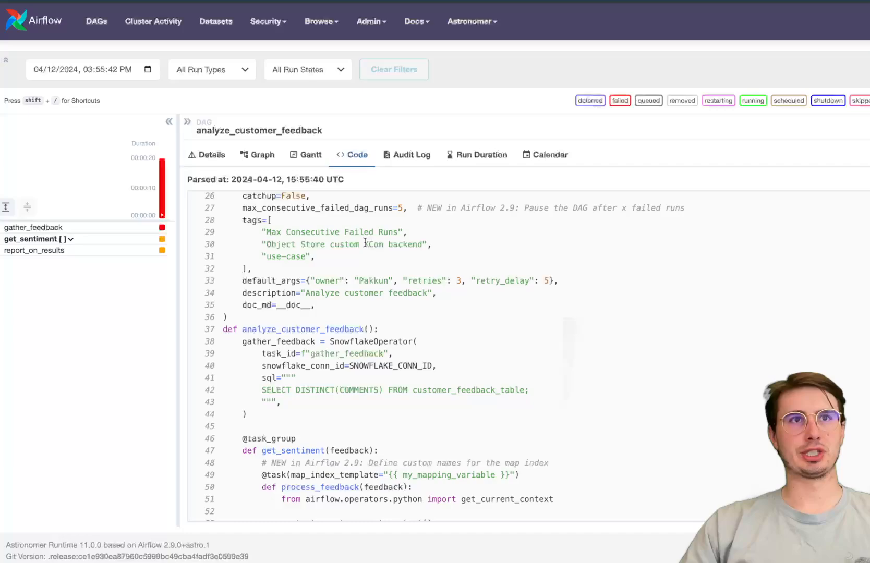
{"action": "scroll", "scroll_direction": "down", "scroll_amount": 3}
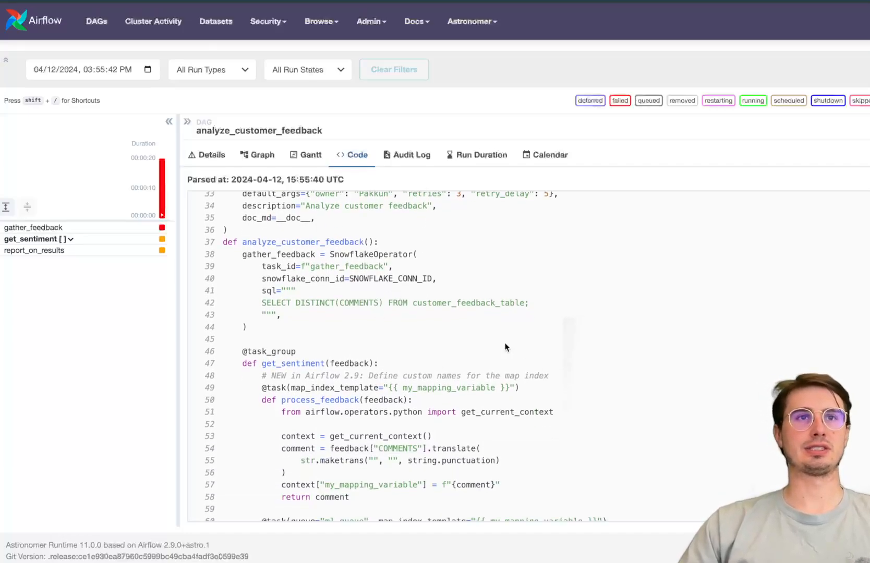
{"action": "scroll", "scroll_direction": "down", "scroll_amount": 3}
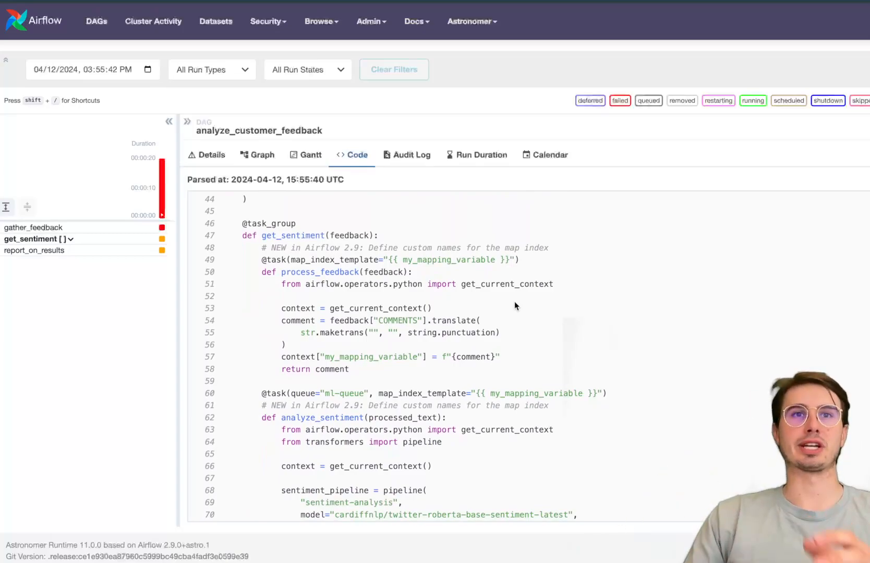
{"action": "scroll", "scroll_direction": "down", "scroll_amount": 3}
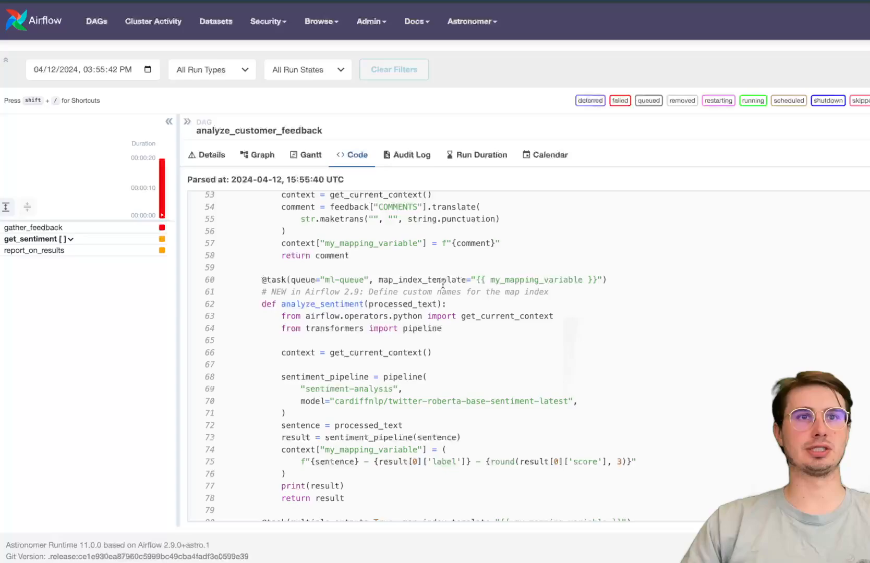
{"action": "scroll", "scroll_direction": "down", "scroll_amount": 3}
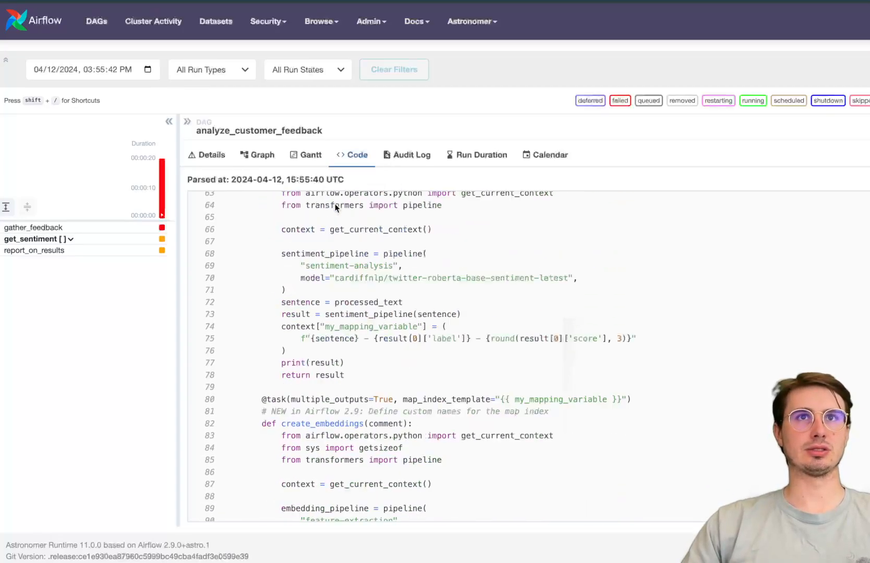
{"action": "left_click", "coordinate": [257, 155]}
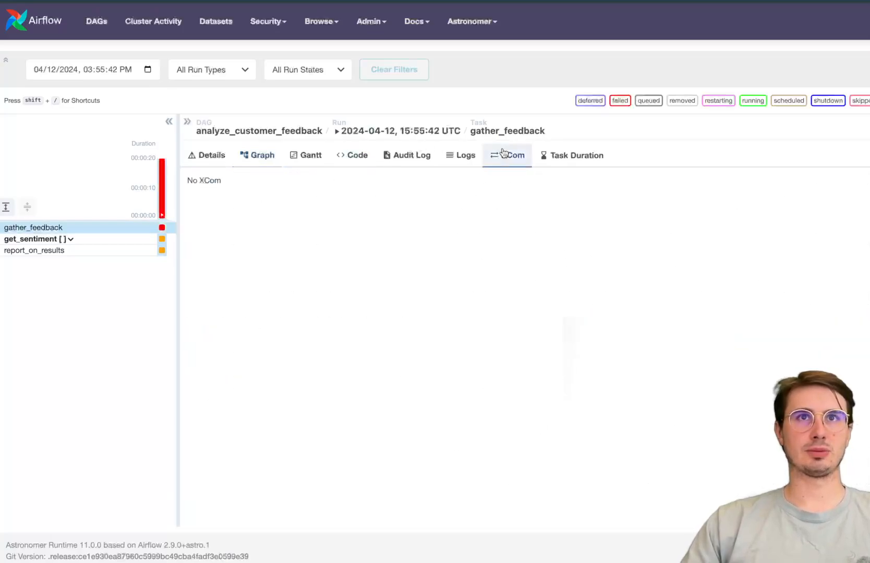
- Inspect the failed run's graph and create_embeddings task, then return to all DAGs
{"action": "left_click", "coordinate": [257, 155]}
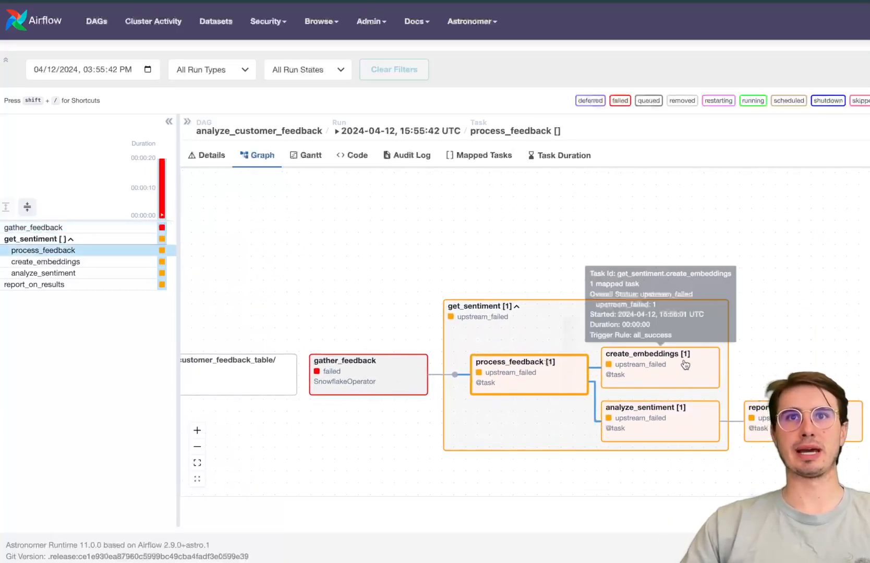
{"action": "left_click", "coordinate": [659, 354]}
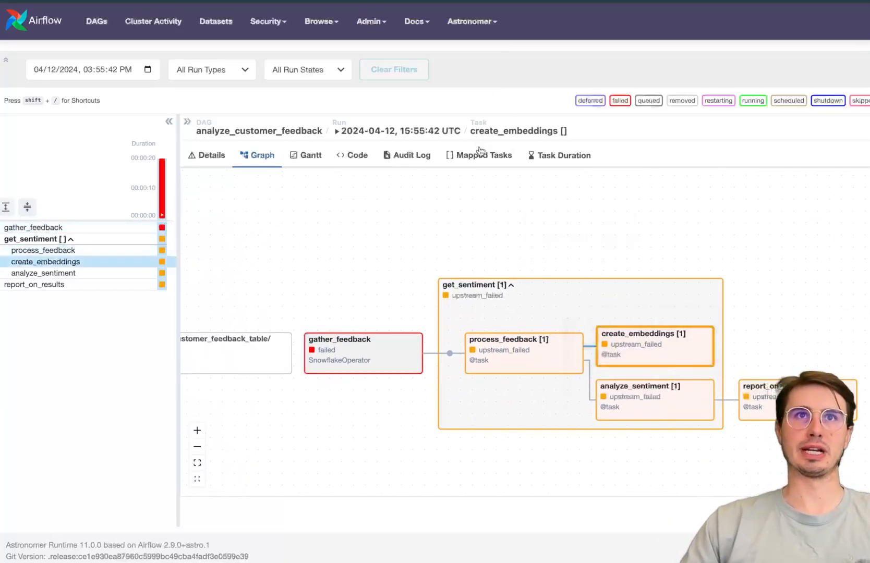
{"action": "left_click", "coordinate": [210, 155]}
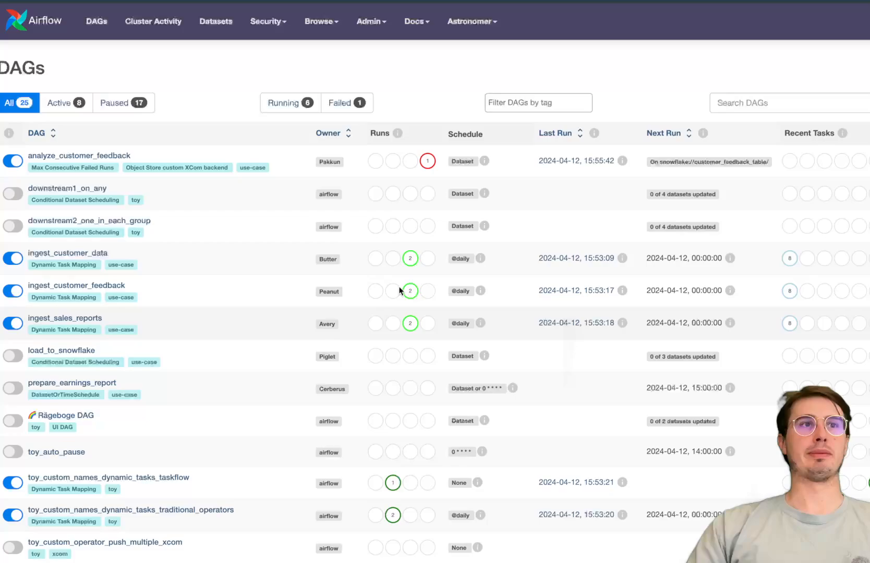
- Scroll the DAG list and open the Rägeboge DAG's Details page
{"action": "scroll", "scroll_direction": "down", "scroll_amount": 3}
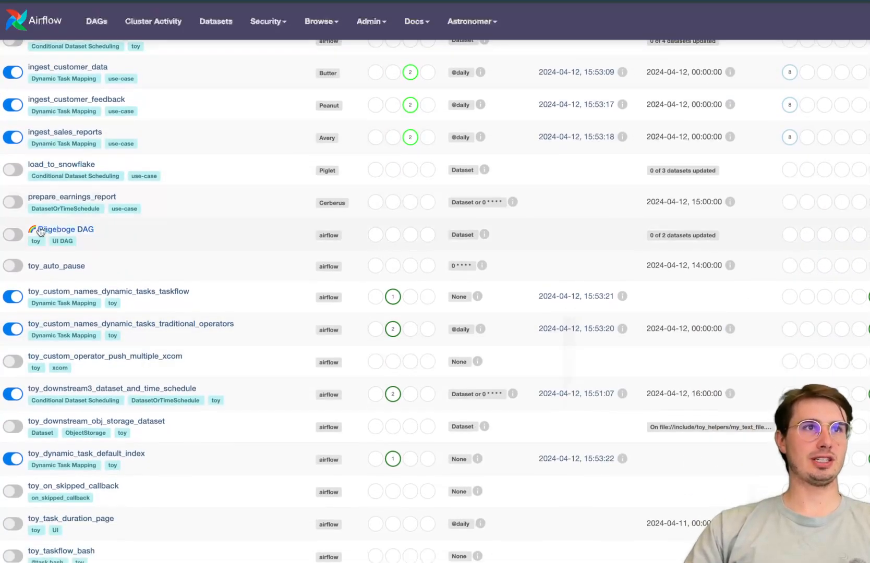
{"action": "left_click", "coordinate": [68, 229]}
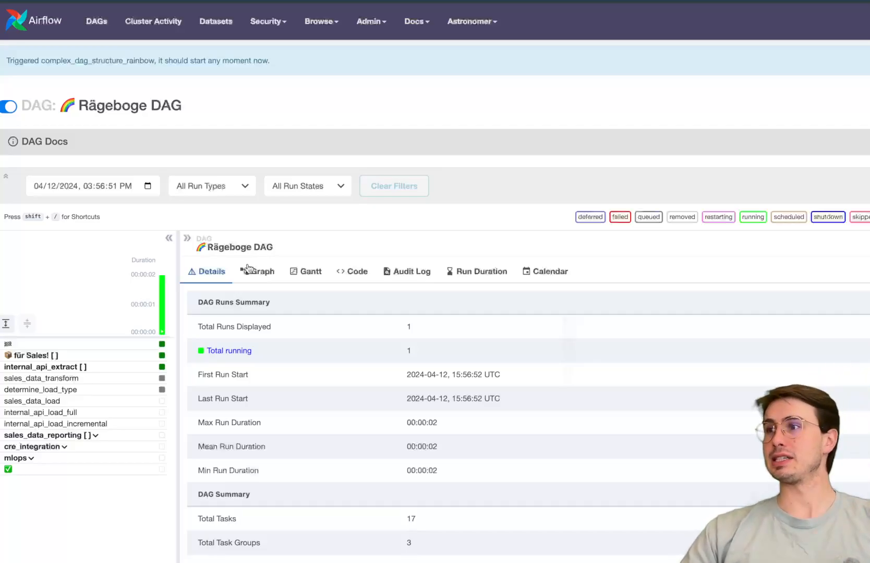
- View Rägeboge's graph, then its code, highlighting the complex_dag_structure_rainbow dag_id
{"action": "left_click", "coordinate": [261, 271]}
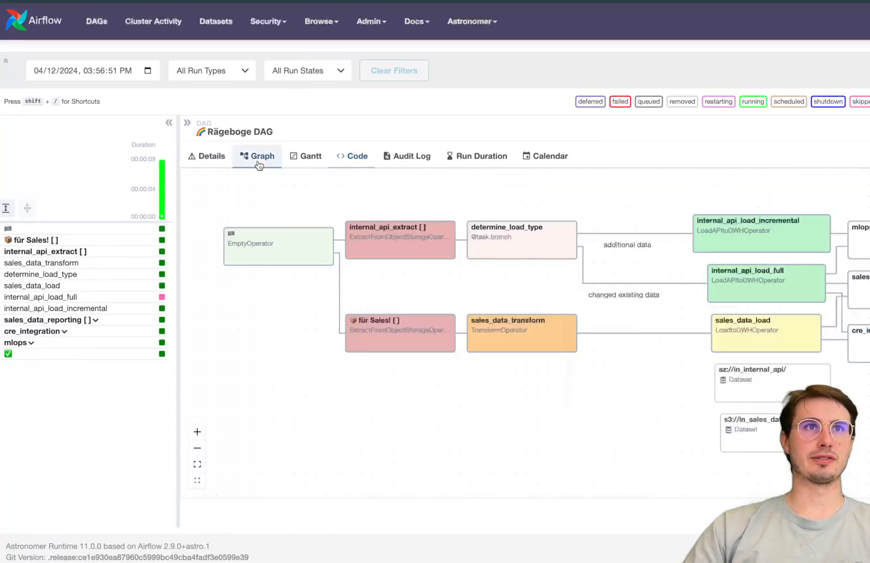
{"action": "left_click", "coordinate": [356, 156]}
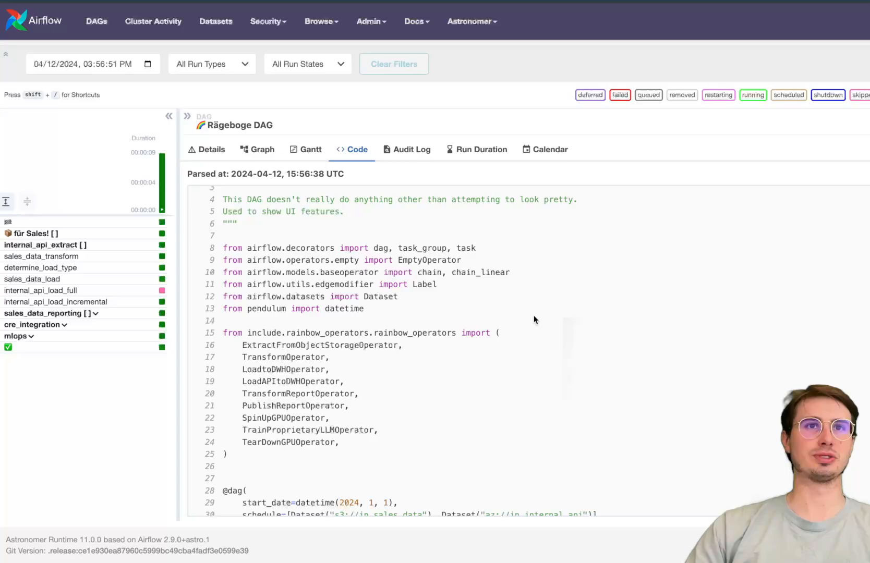
{"action": "scroll", "scroll_direction": "down", "scroll_amount": 3}
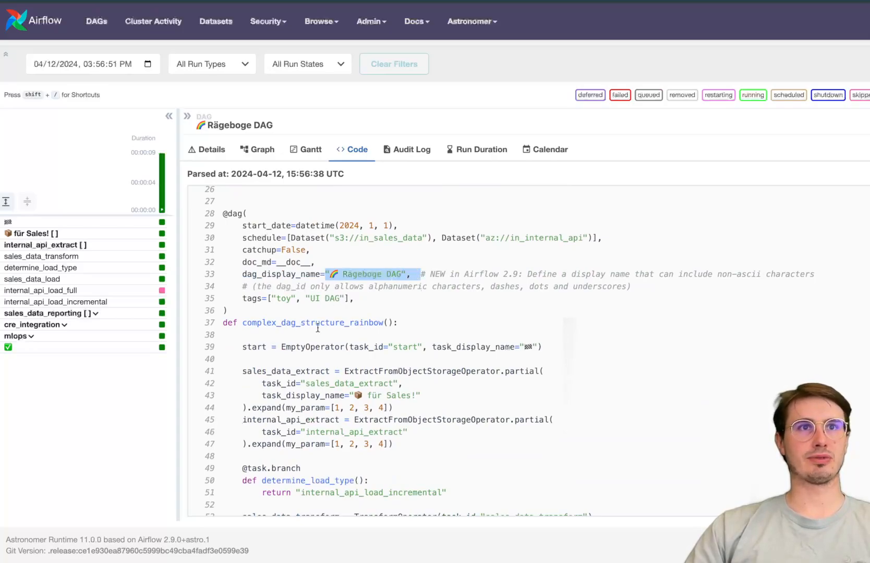
{"action": "double_click", "coordinate": [308, 322]}
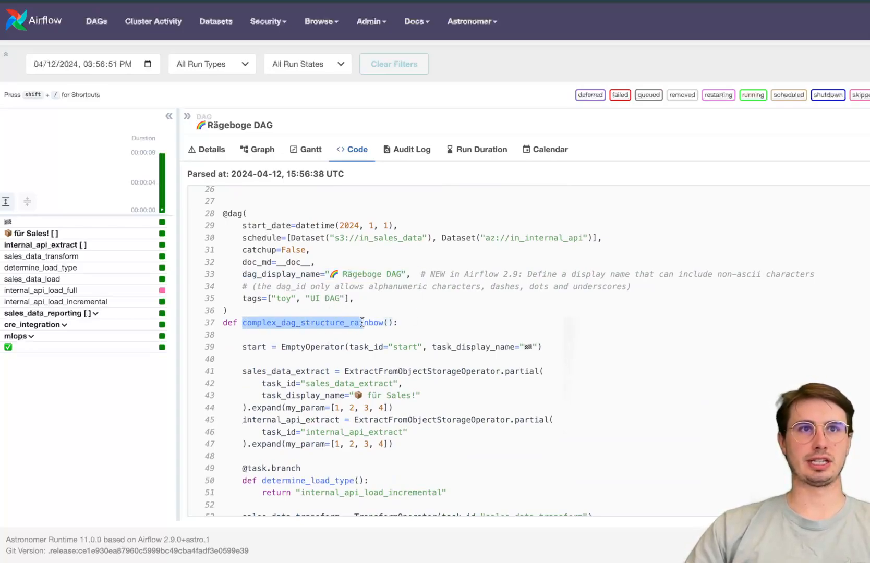
{"action": "scroll", "scroll_direction": "down", "scroll_amount": 3}
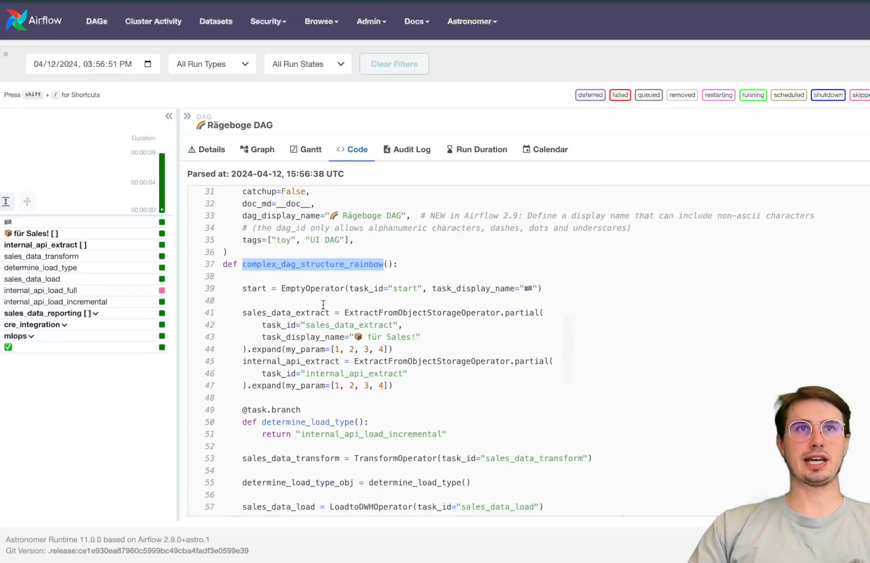
{"action": "scroll", "scroll_direction": "down", "scroll_amount": 3}
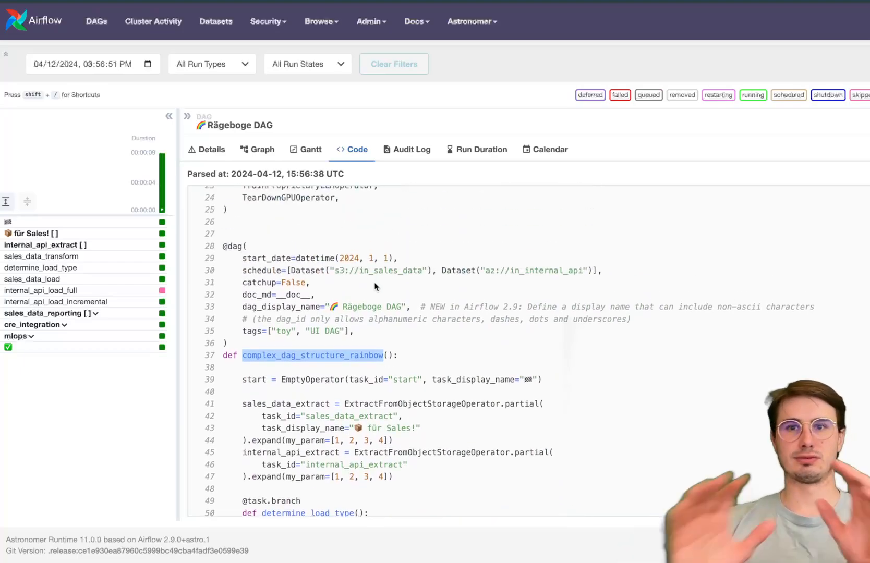
{"action": "mouse_move", "coordinate": [401, 295]}
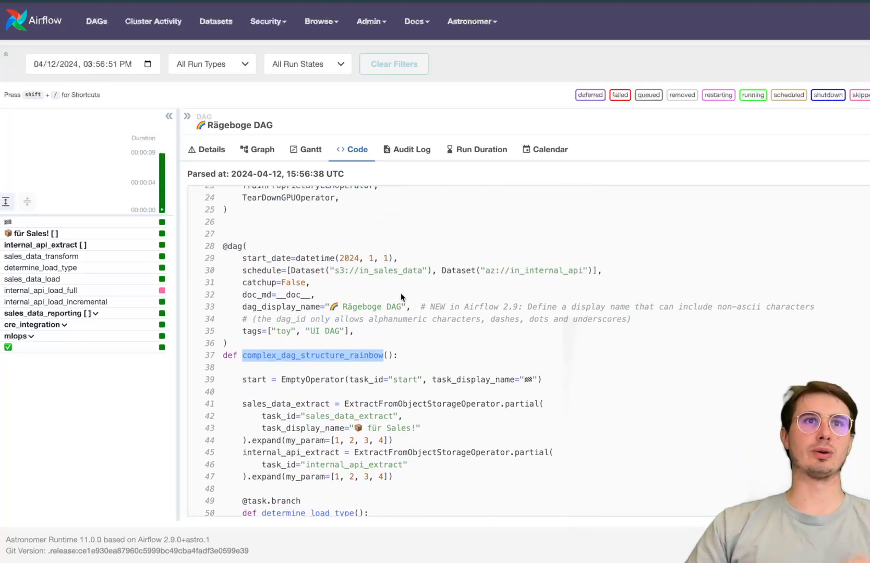
{"action": "mouse_move", "coordinate": [686, 235]}
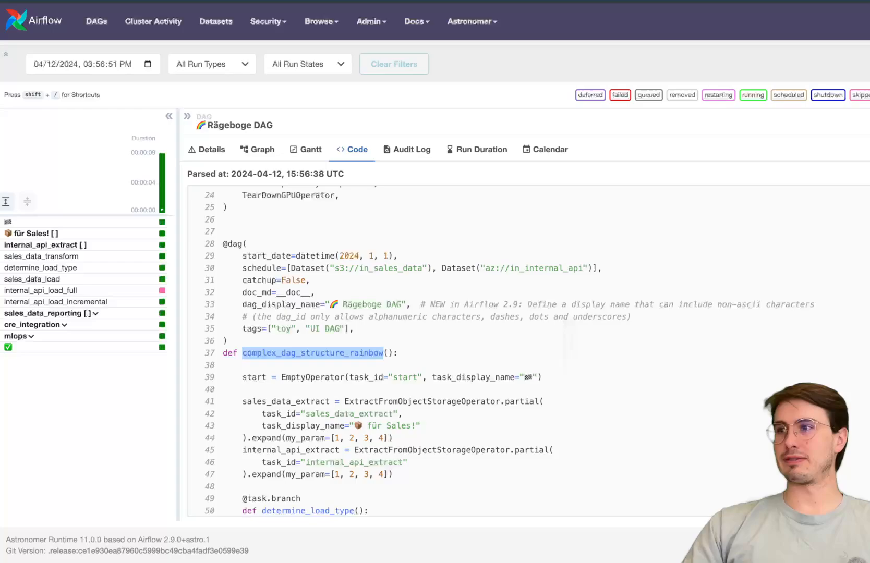
{"action": "mouse_move", "coordinate": [506, 158]}
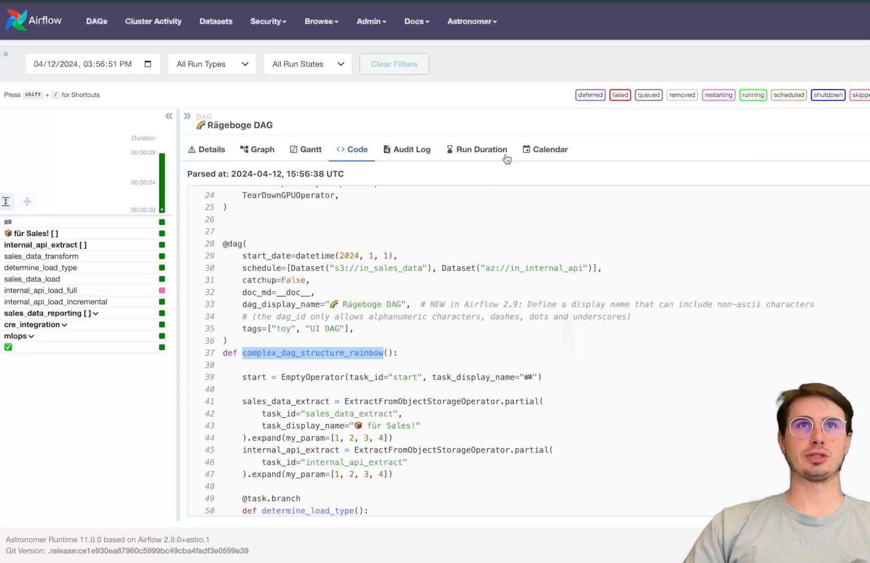
- Open the Run Duration chart showing Rägeboge's 9.7-second manual run
{"action": "left_click", "coordinate": [476, 149]}
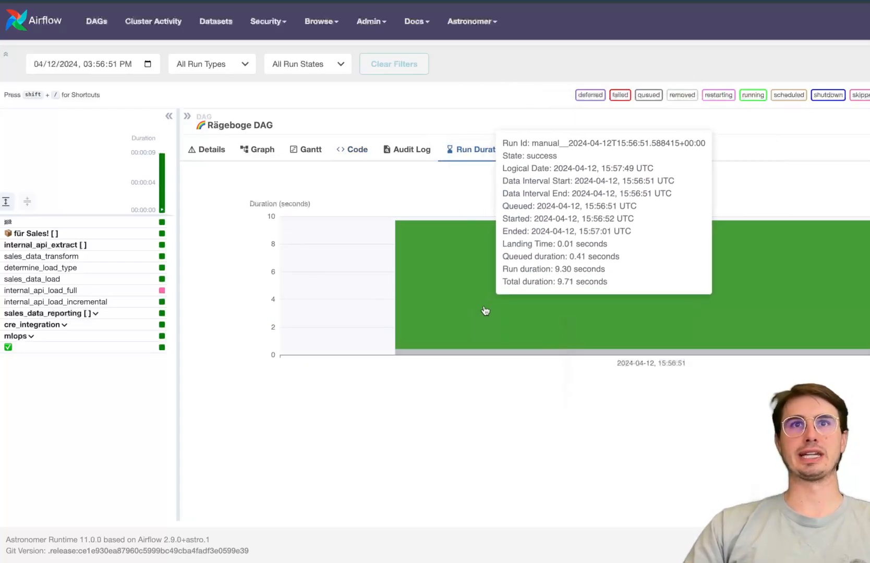
{"action": "mouse_move", "coordinate": [468, 293]}
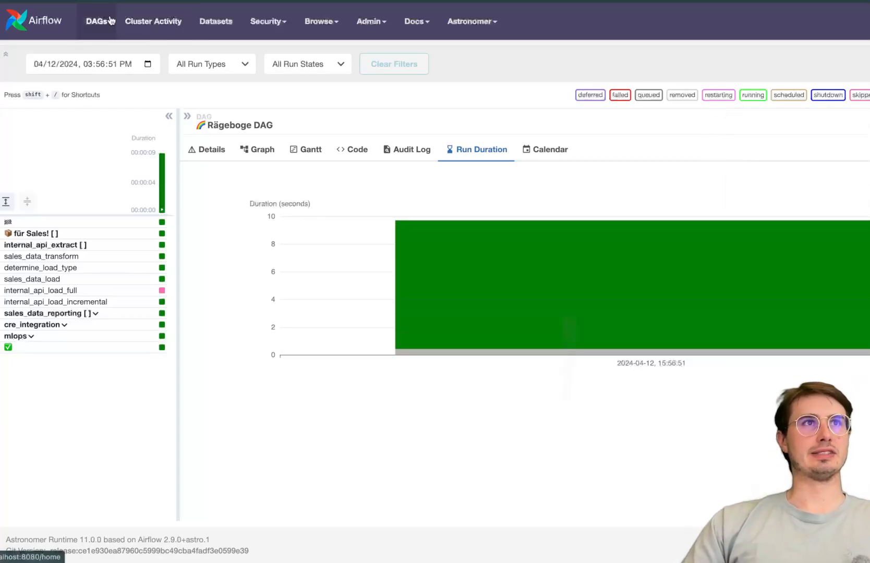
- Browse the available DAG tags, then open the ingest_customer_data DAG
{"action": "left_click", "coordinate": [96, 21]}
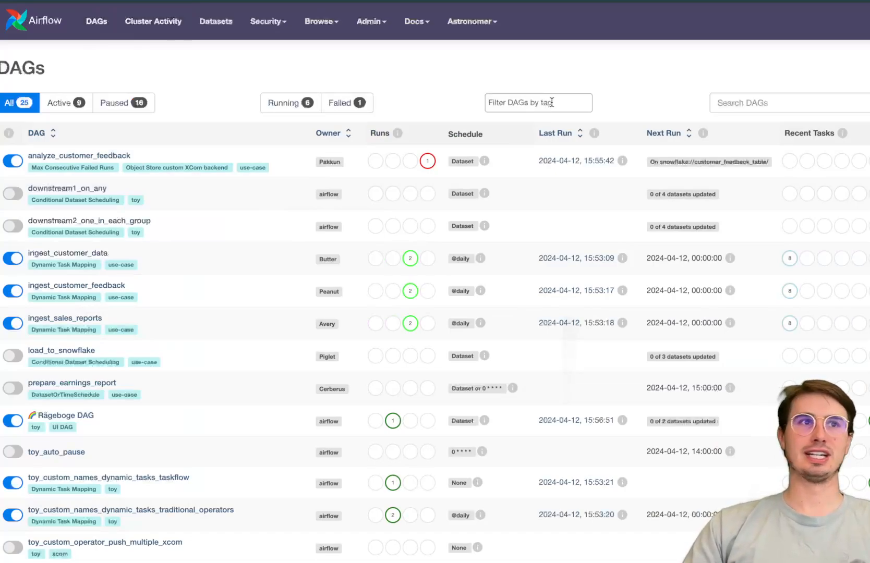
{"action": "left_click", "coordinate": [537, 102]}
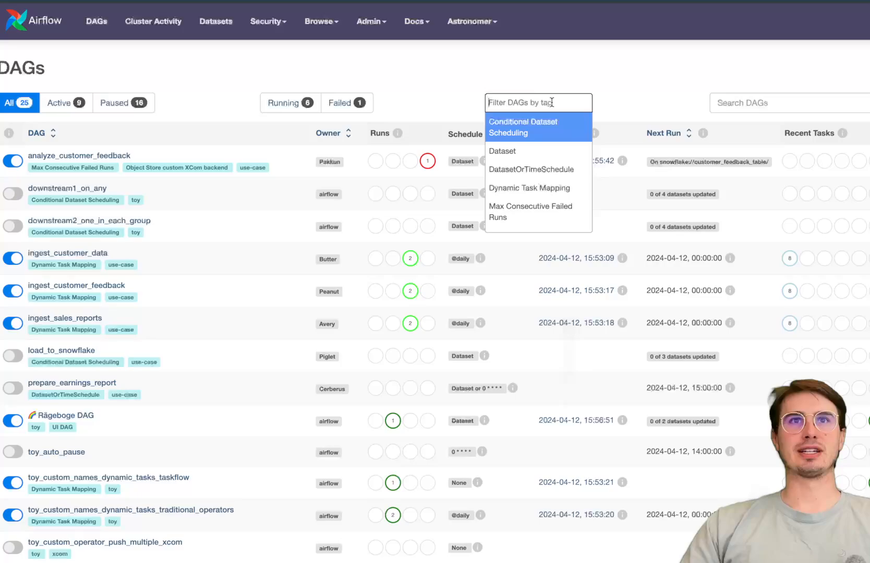
{"action": "mouse_move", "coordinate": [538, 211]}
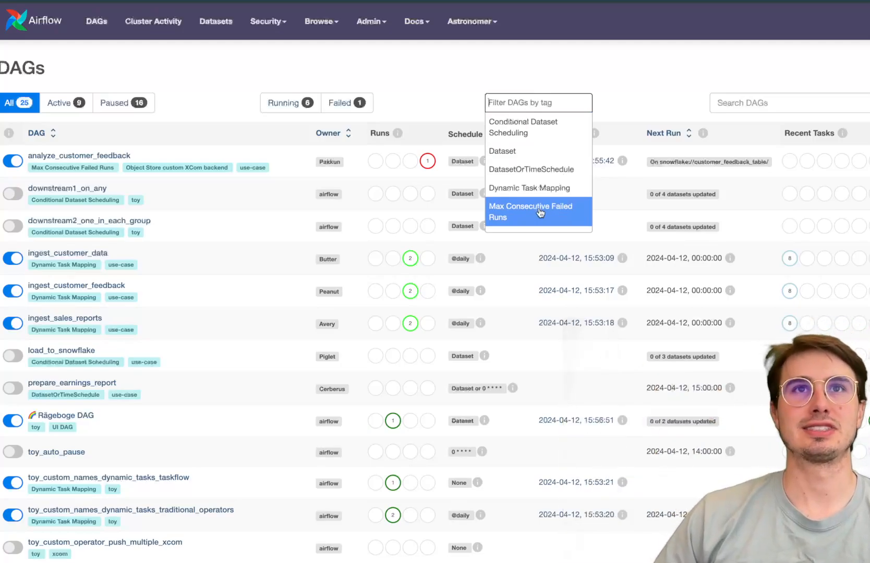
{"action": "mouse_move", "coordinate": [532, 188]}
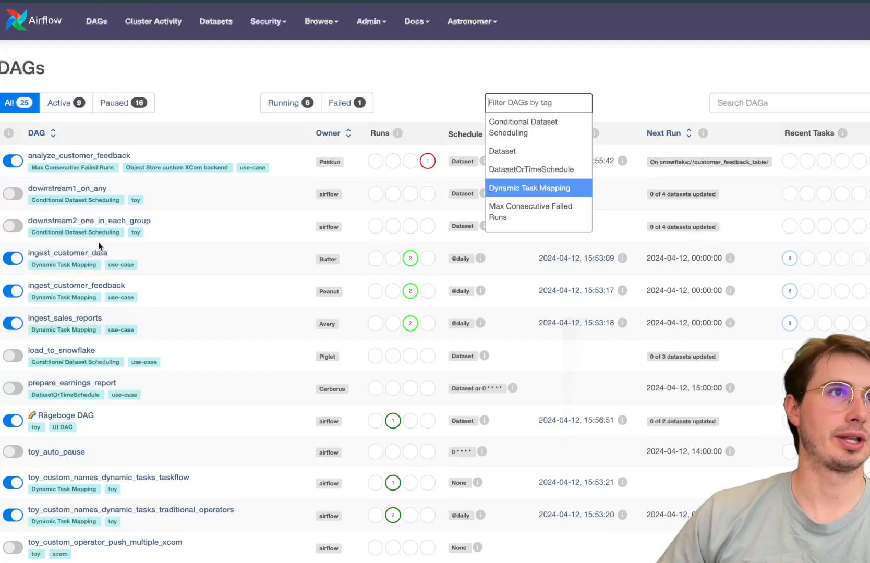
{"action": "left_click", "coordinate": [71, 253]}
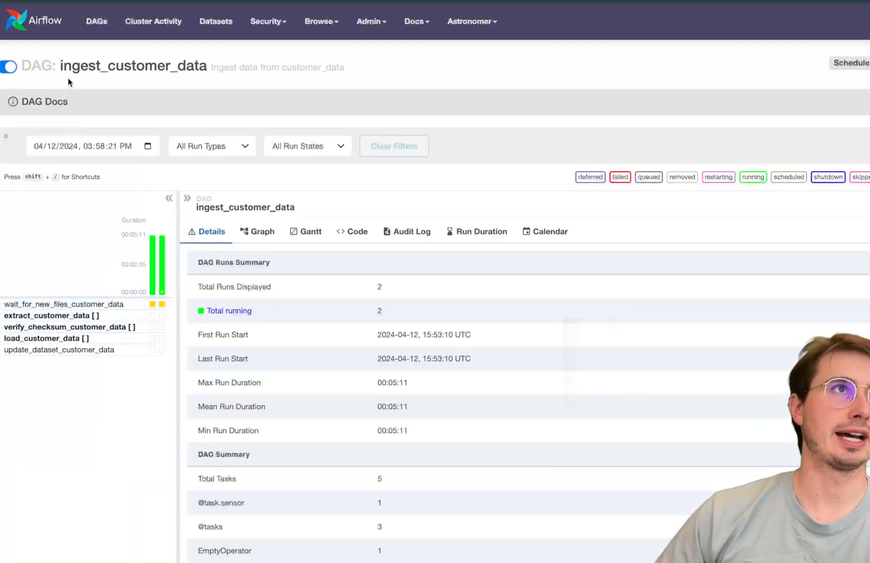
- Return to the DAG list and open the Rägeboge DAG
{"action": "left_click", "coordinate": [96, 21]}
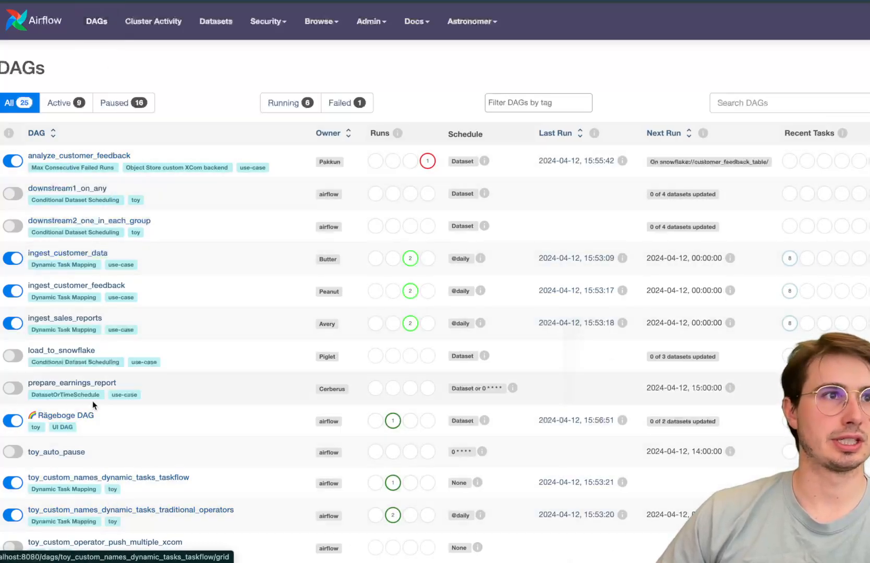
{"action": "left_click", "coordinate": [67, 415]}
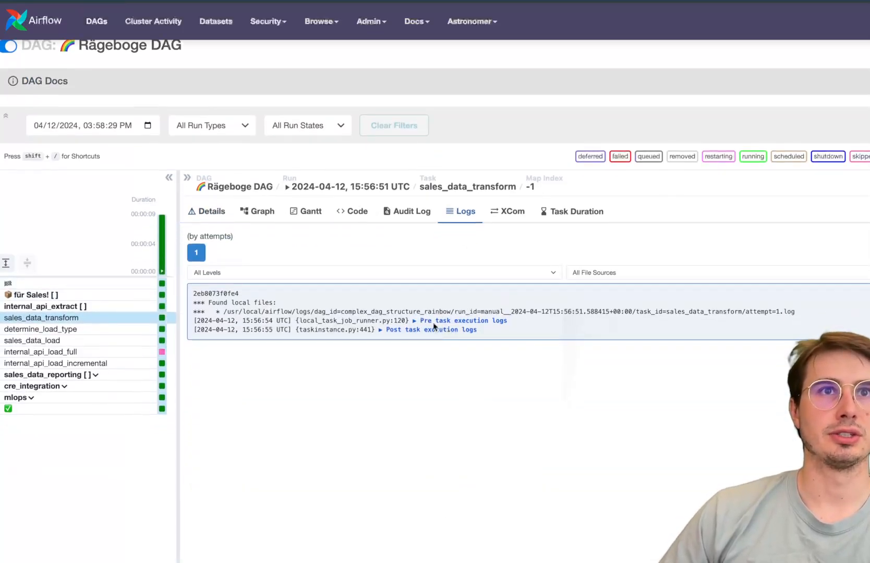
- Expand the pre- and post-execution log groups, revealing SUCCESS and exit code 0
{"action": "left_click", "coordinate": [460, 321]}
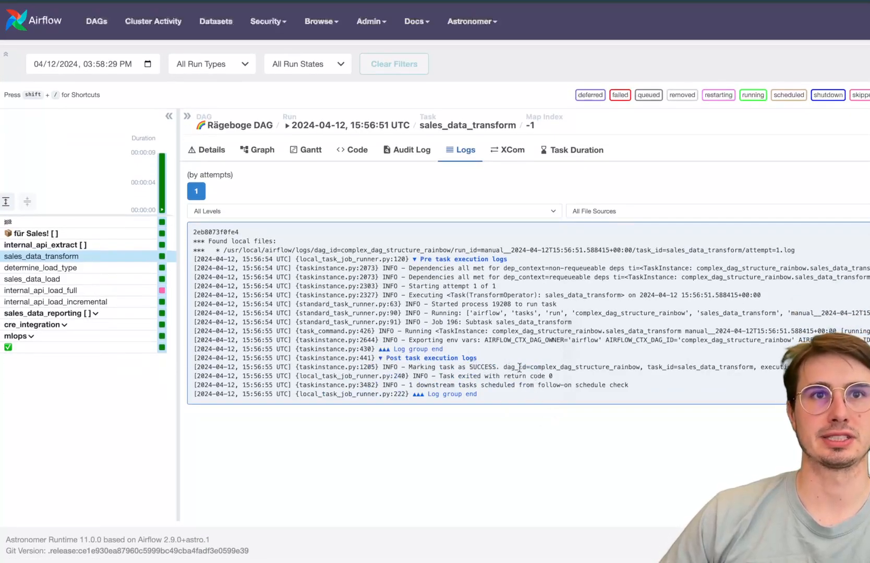
{"action": "mouse_move", "coordinate": [627, 306]}
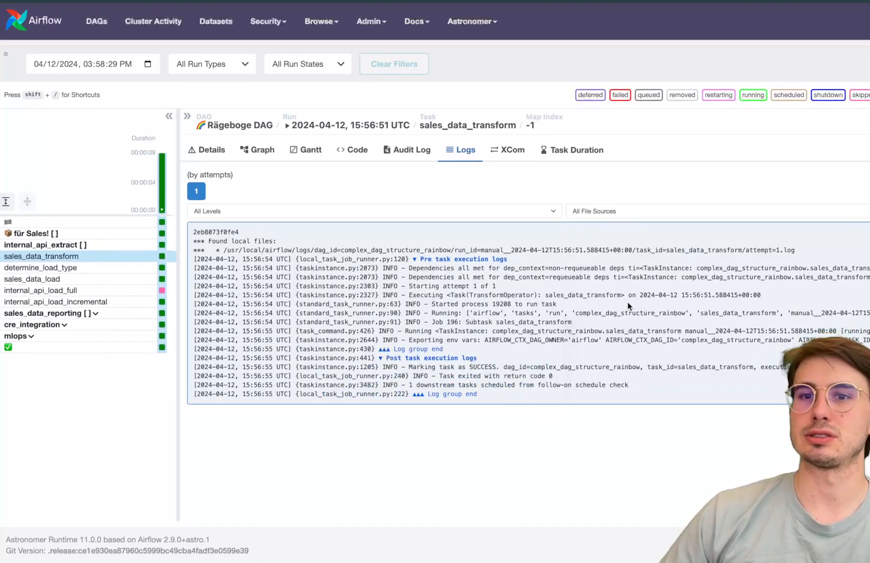
{"action": "mouse_move", "coordinate": [735, 263]}
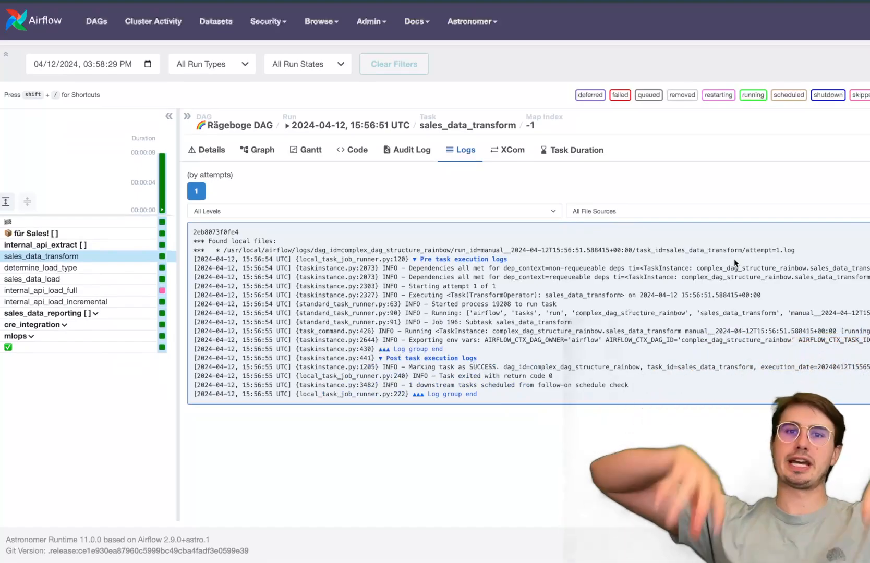